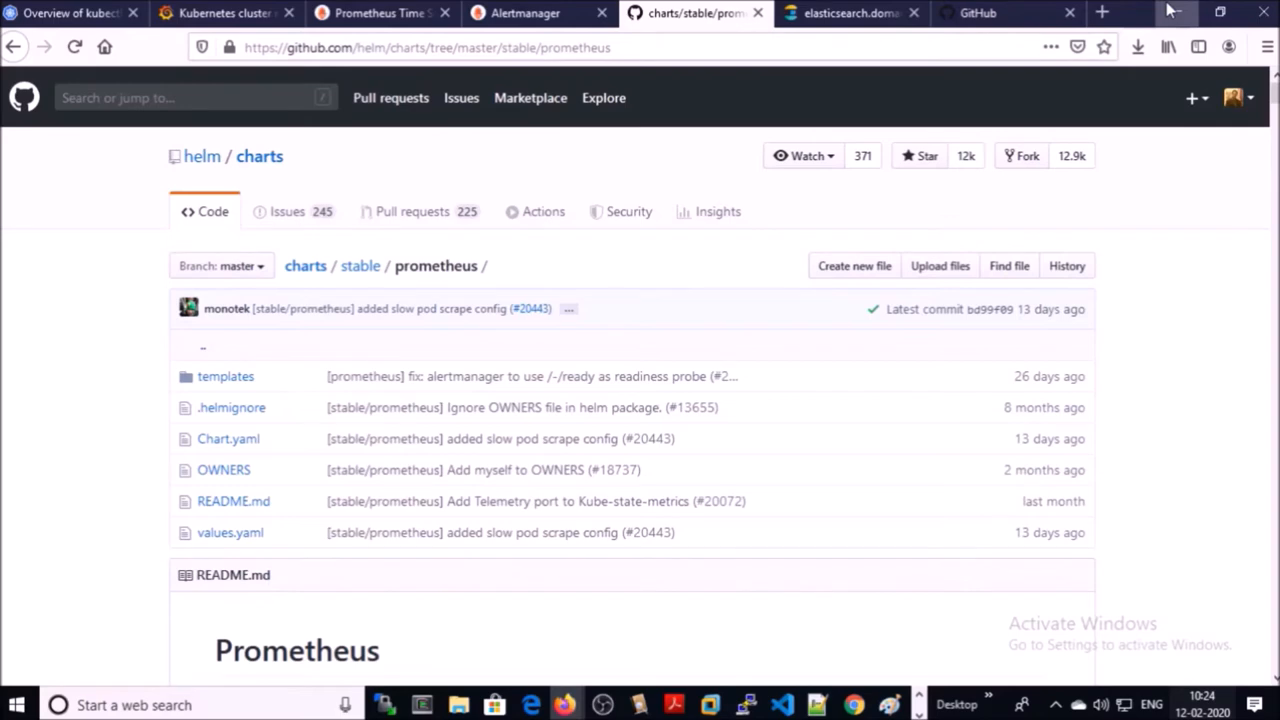
View the Alertmanager Alerts page with no alert groups, then move to the Helm values file.
click(525, 13)
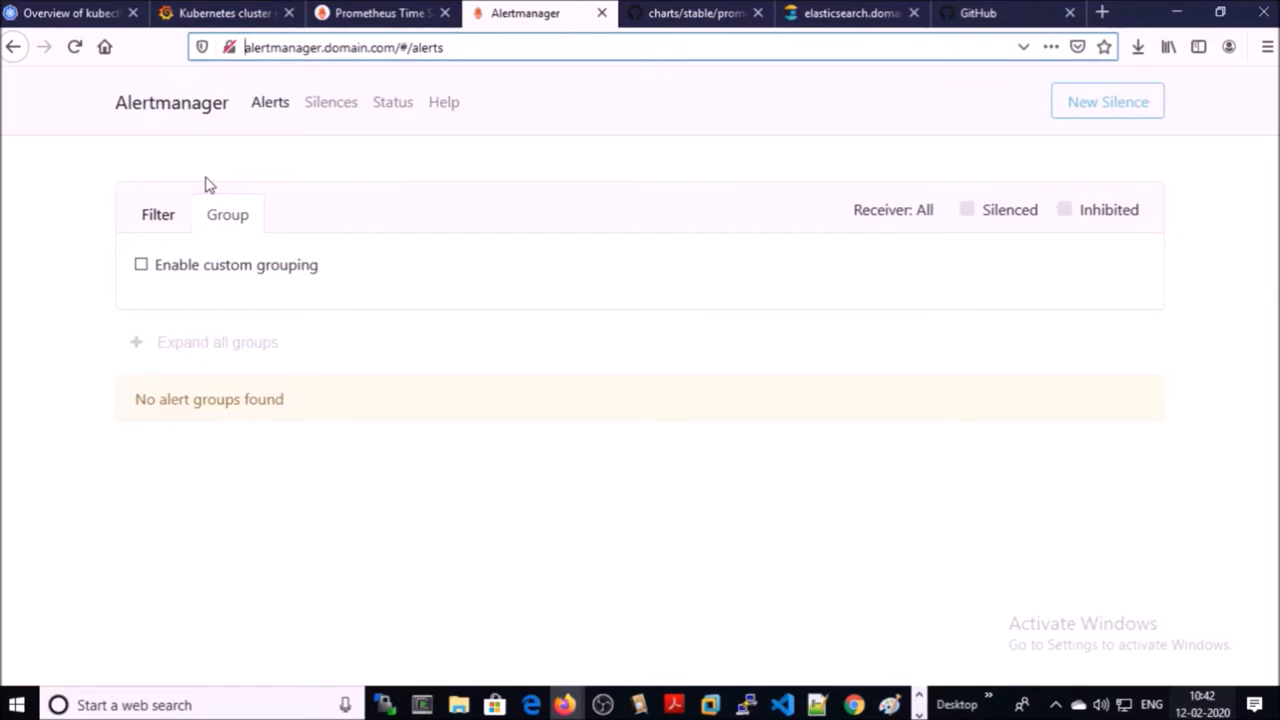
click(783, 705)
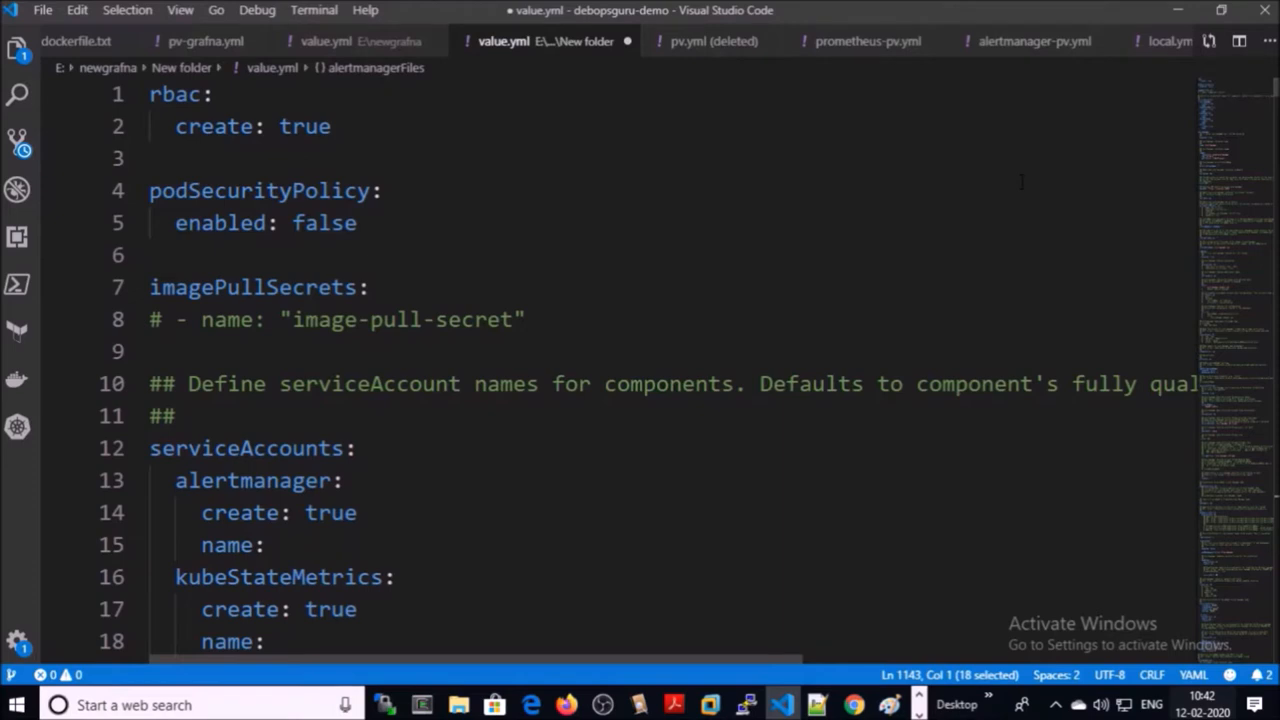
double_click(324, 222)
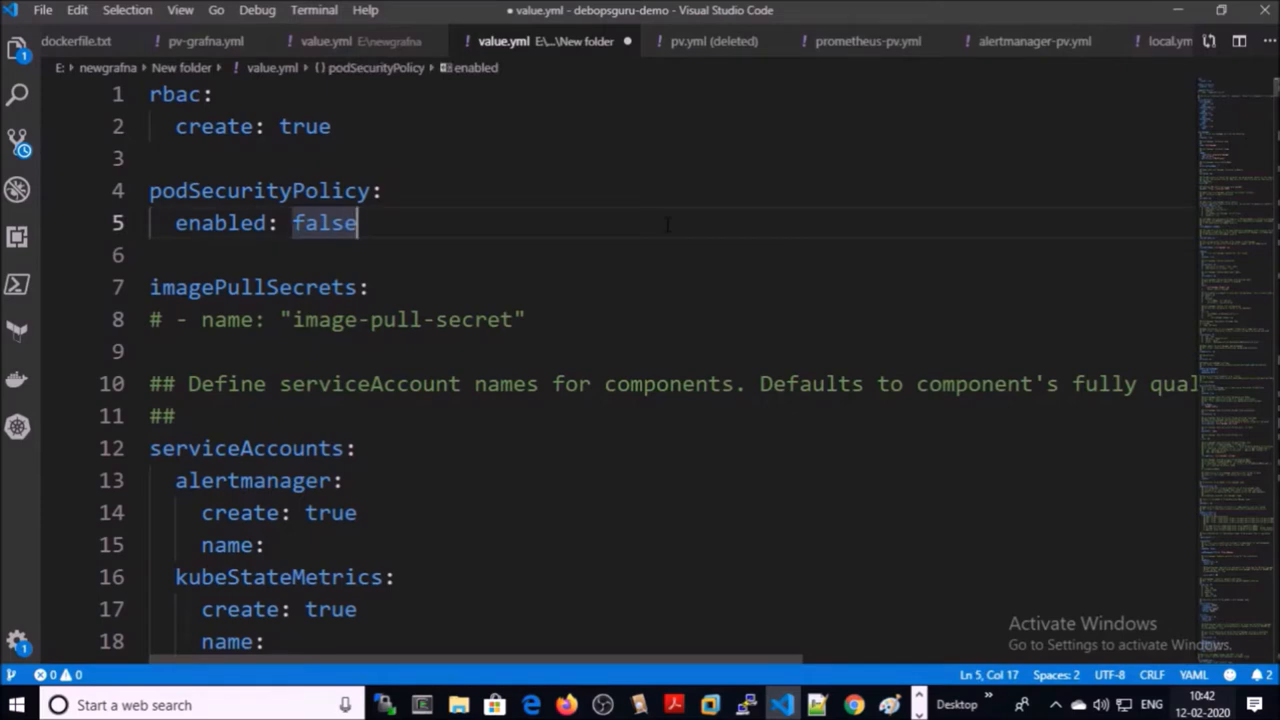
scroll(down, 3)
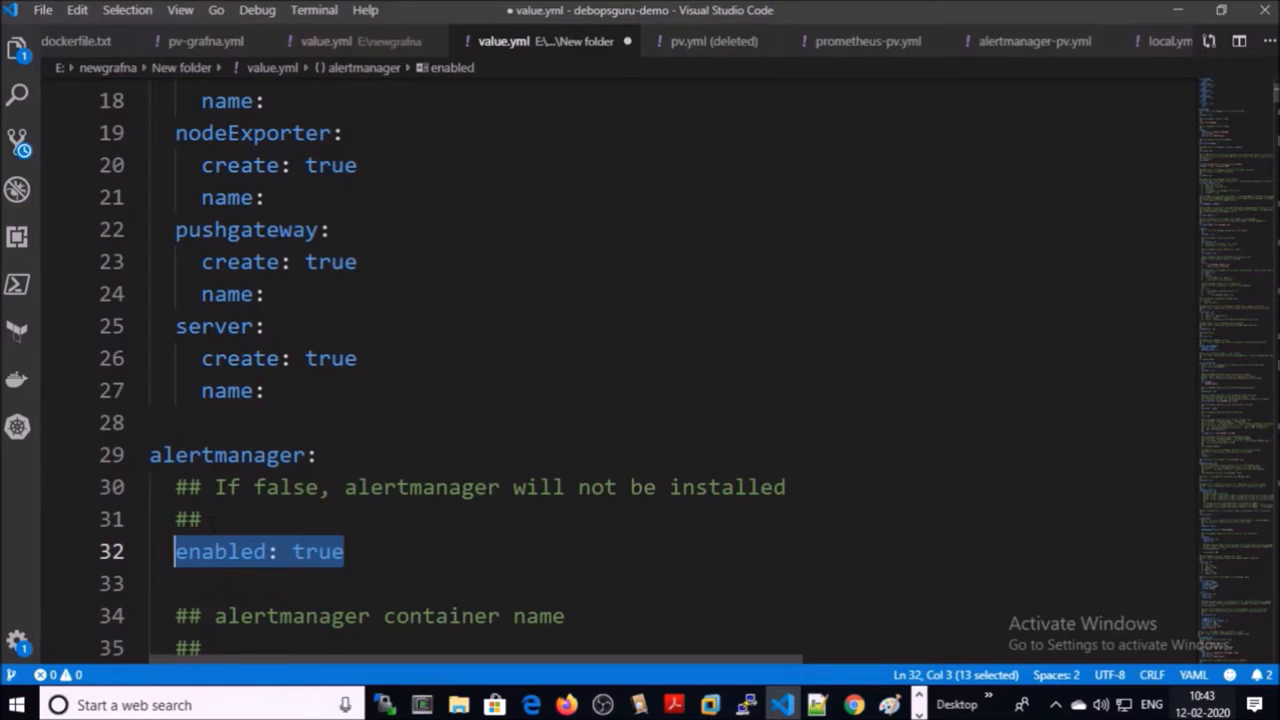
scroll(down, 3)
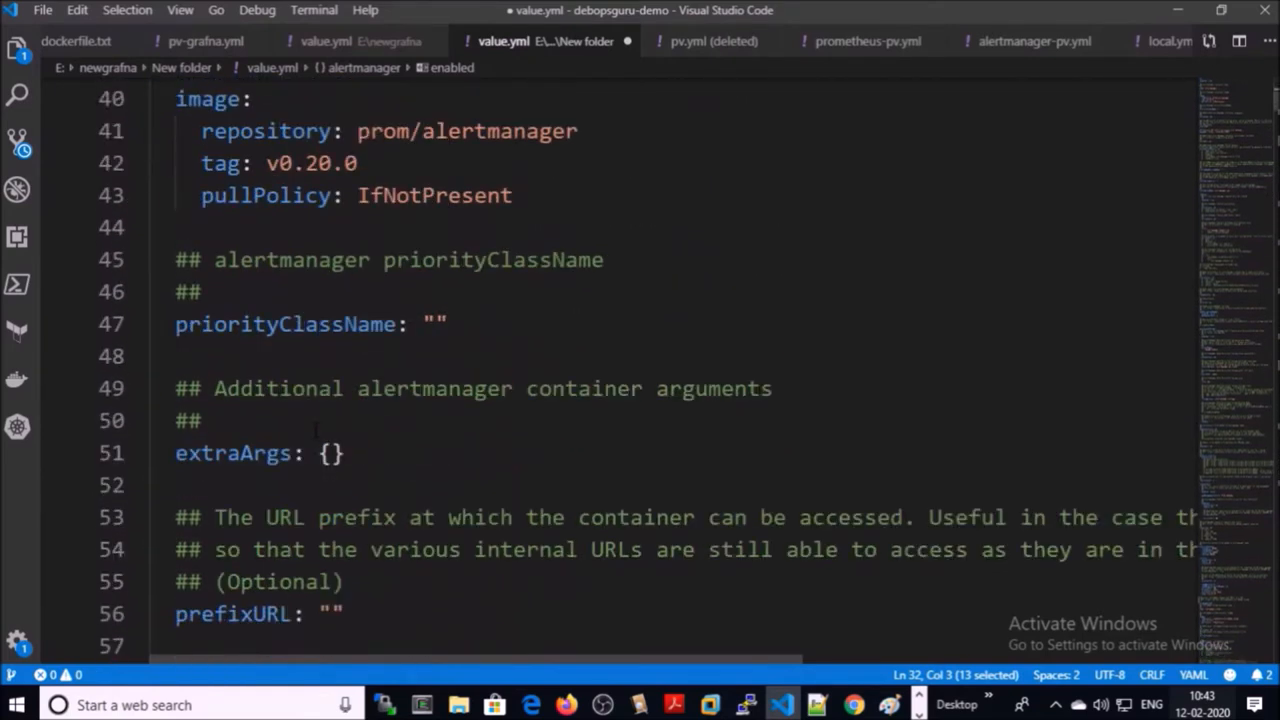
scroll(down, 3)
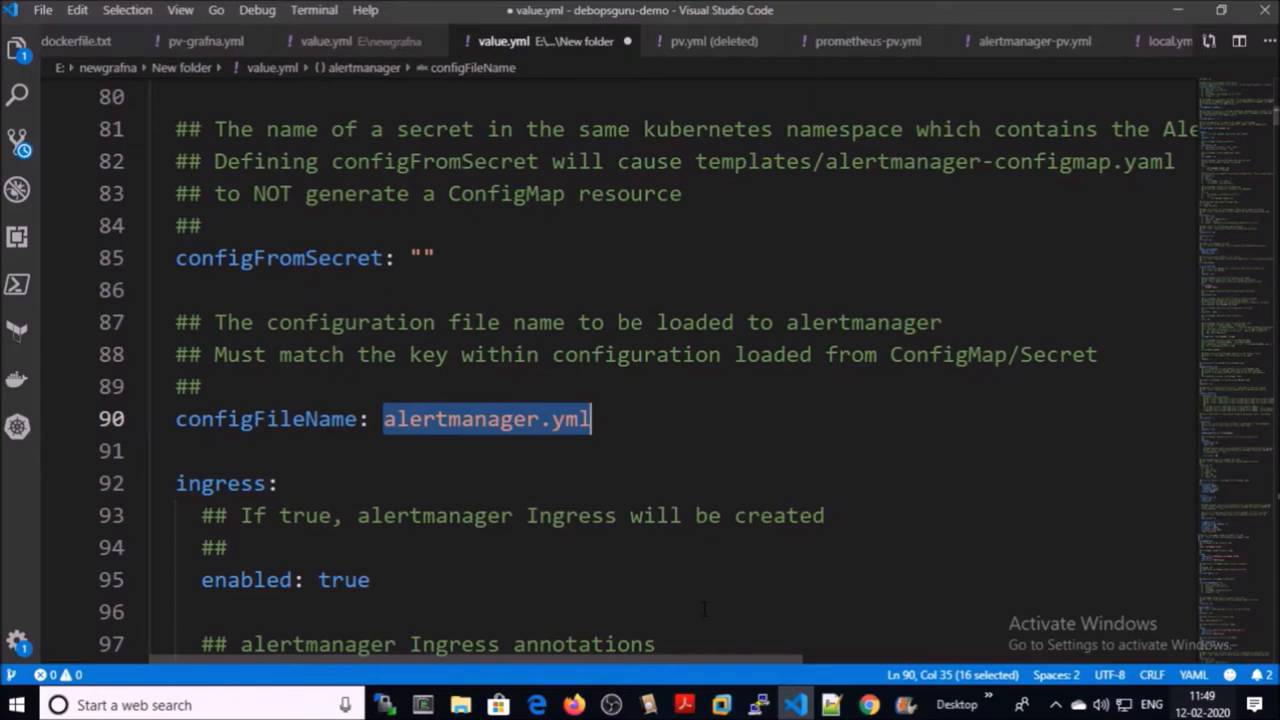
scroll(down, 3)
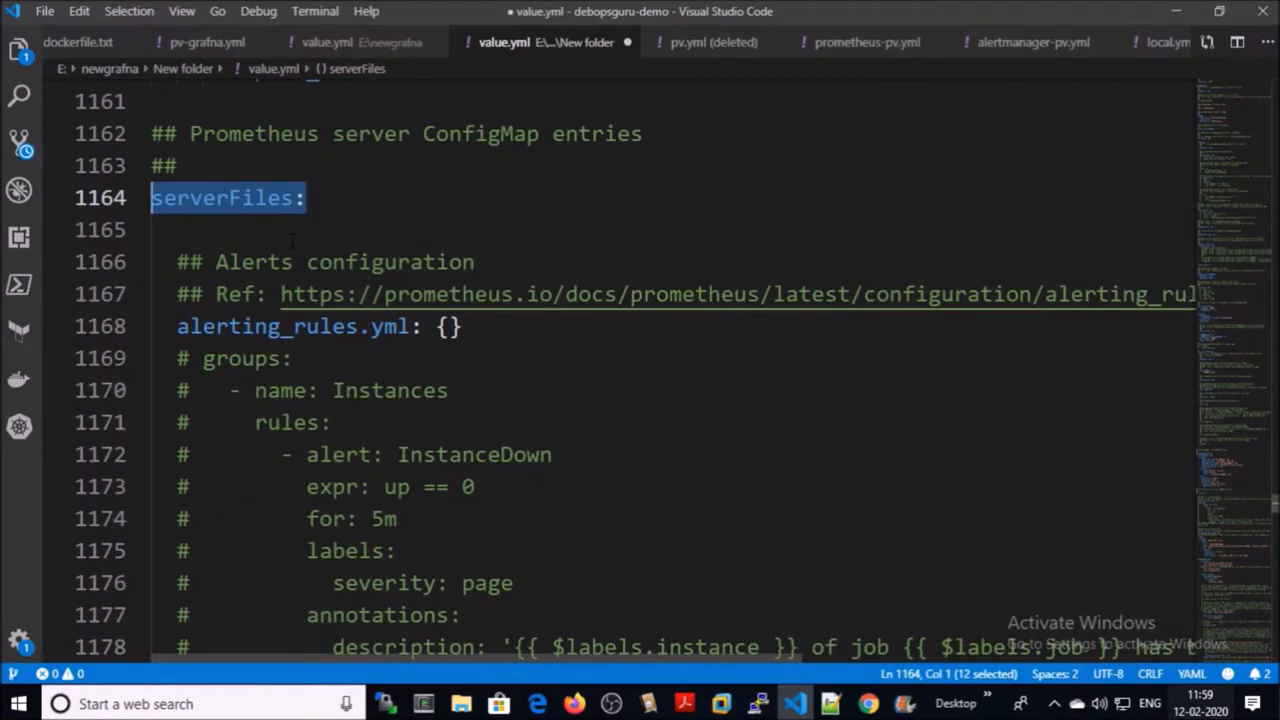
scroll(up, 3)
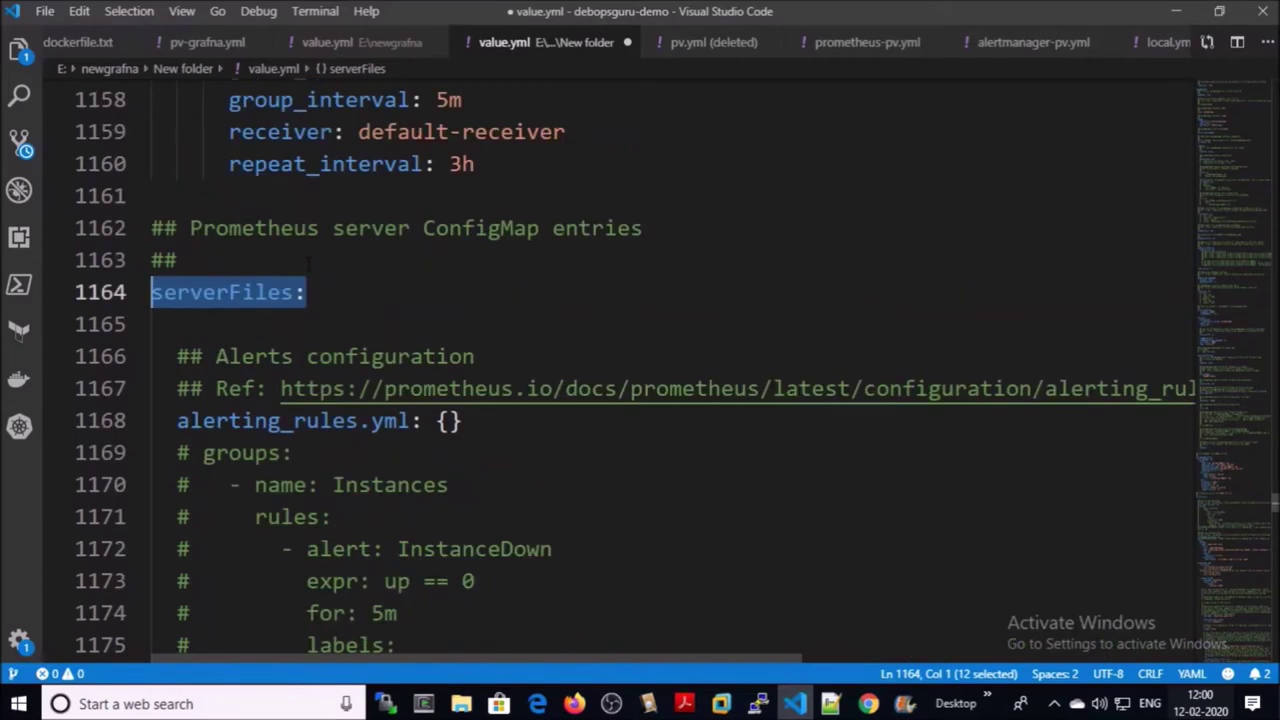
scroll(down, 3)
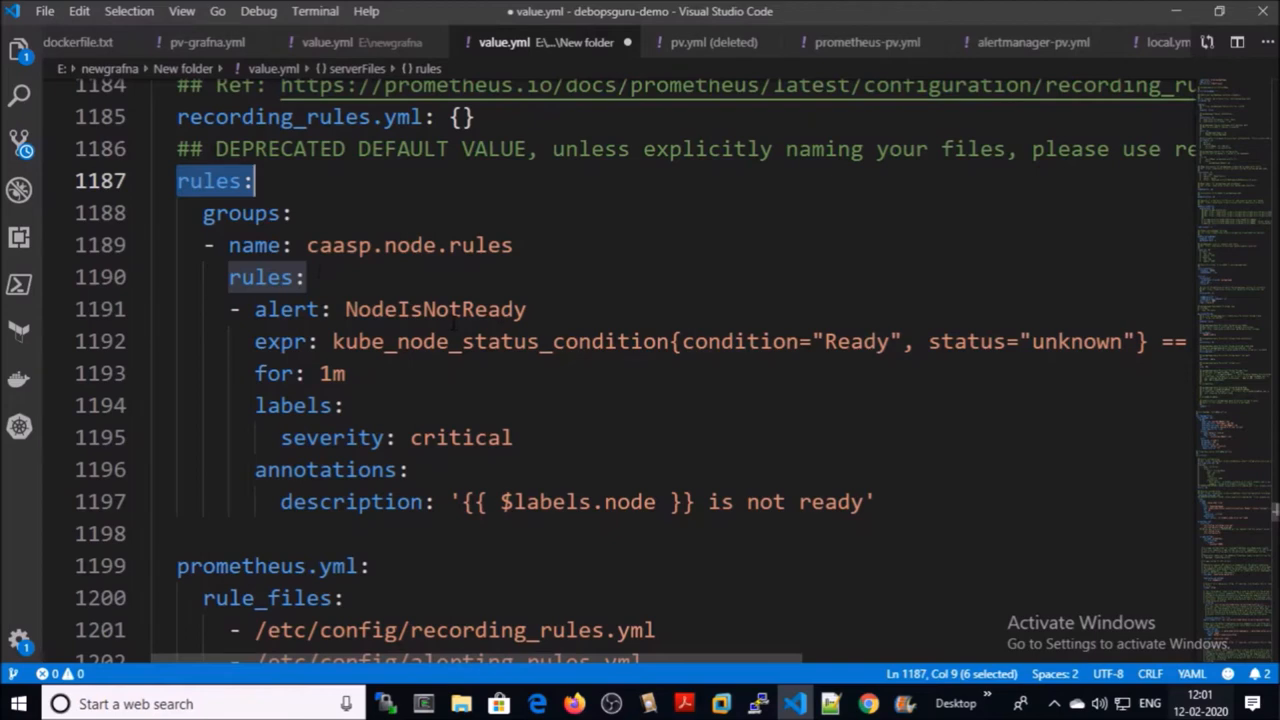
double_click(434, 309)
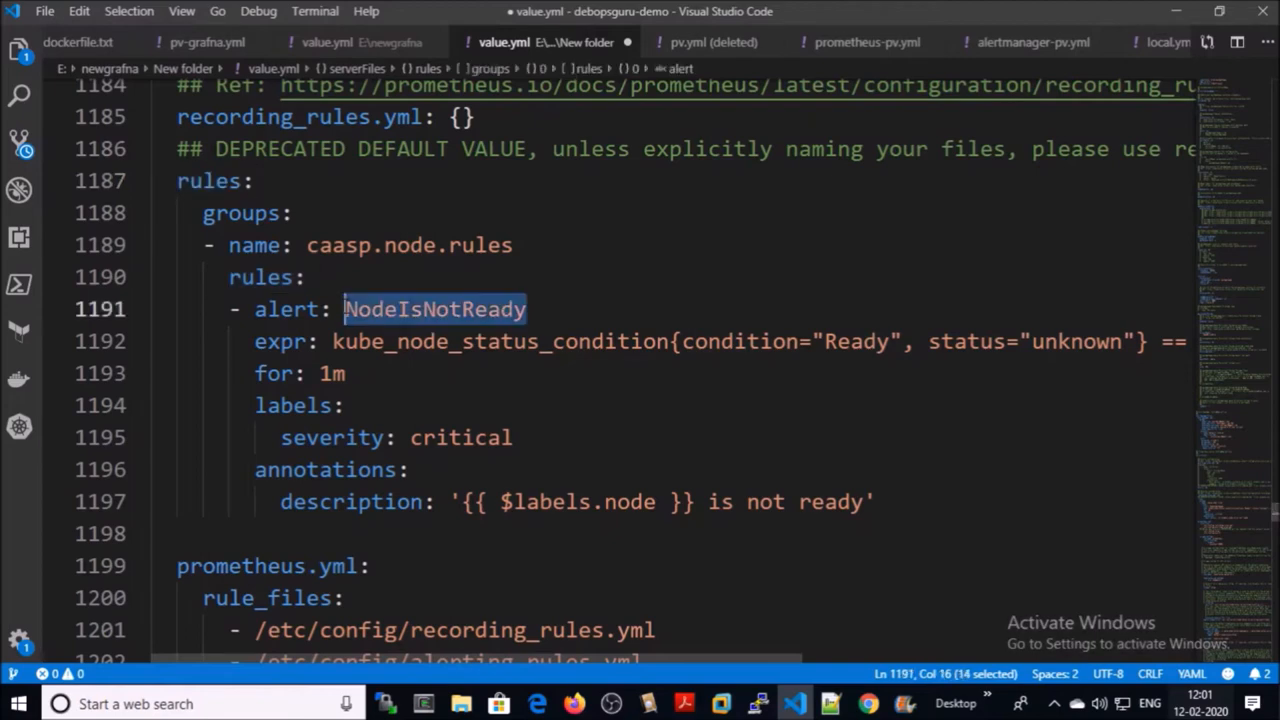
click(757, 703)
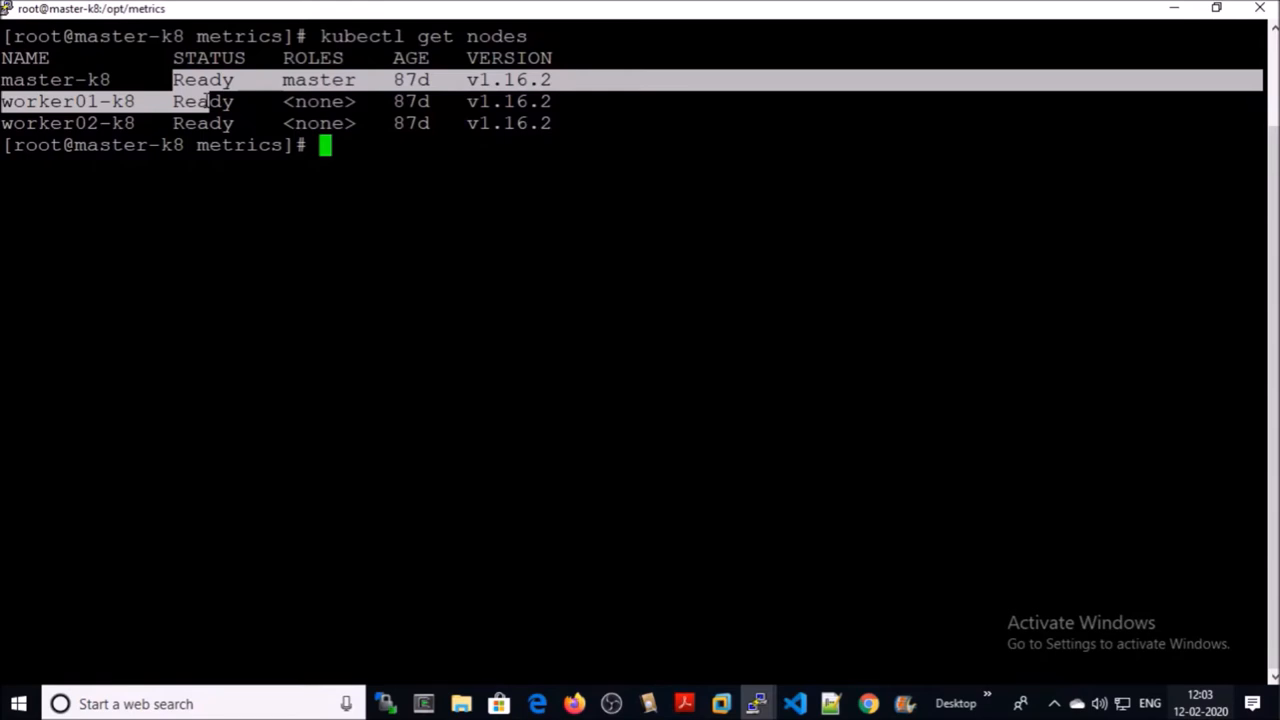
Switch to the PuTTY terminal to check that all three cluster nodes report Ready.
click(795, 703)
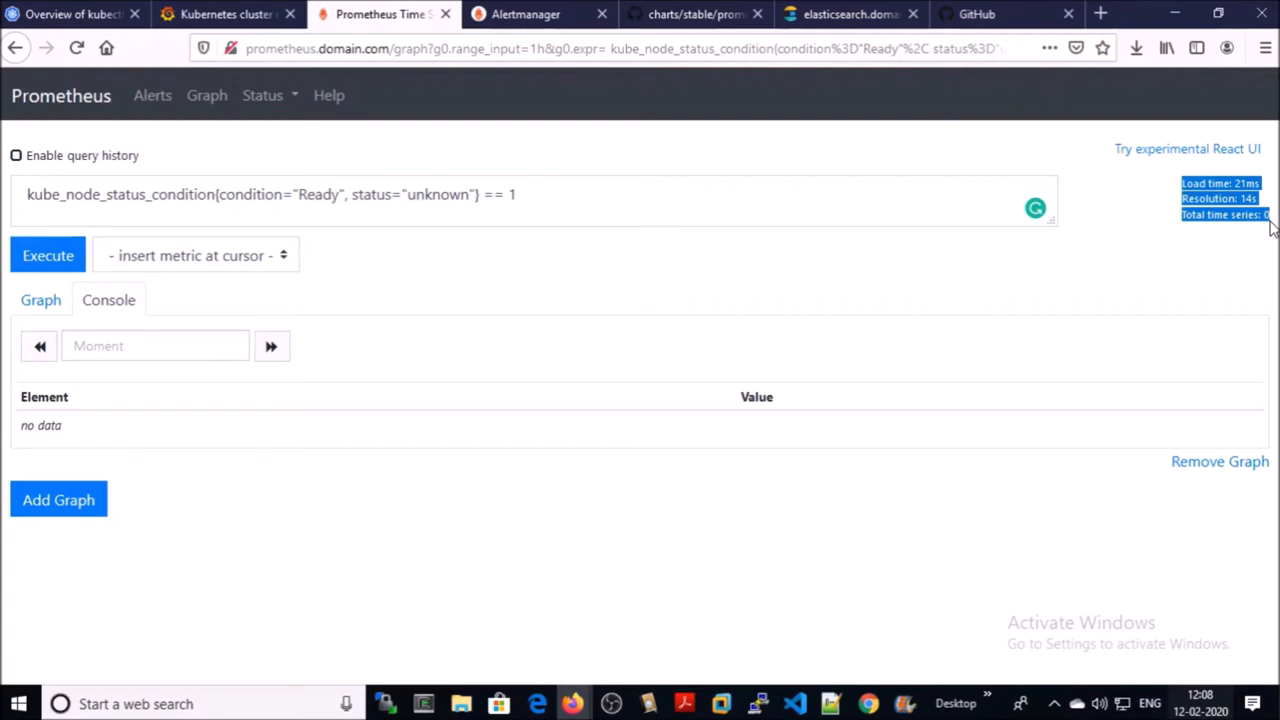
Execute the node Ready-unknown condition query with == 0, returning six series valued 0.
click(637, 194)
text(0)
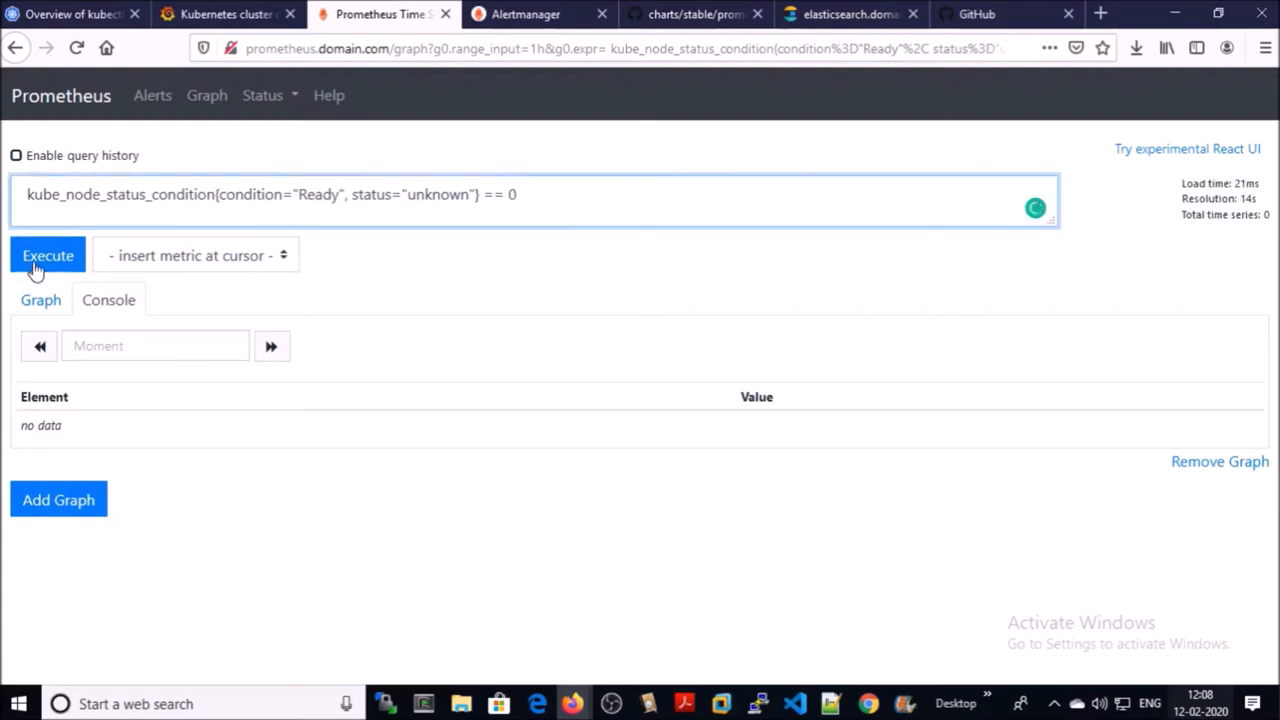
click(47, 255)
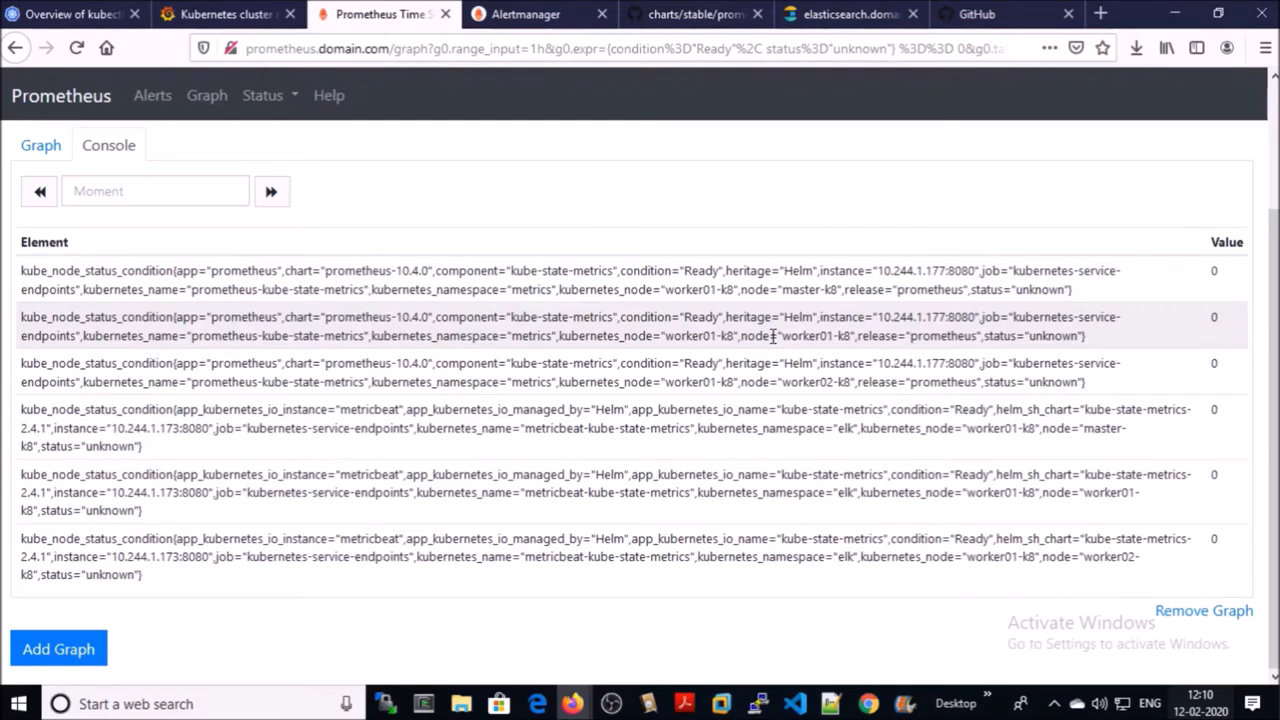
click(794, 704)
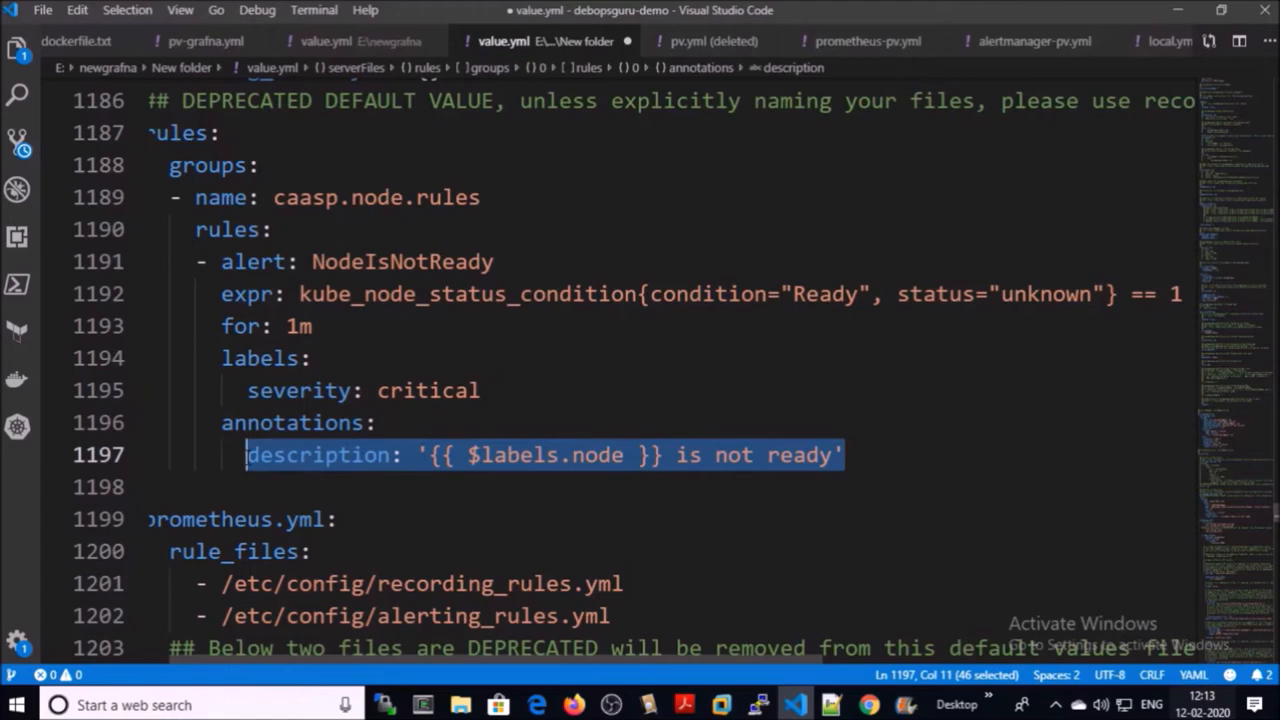
scroll(up, 3)
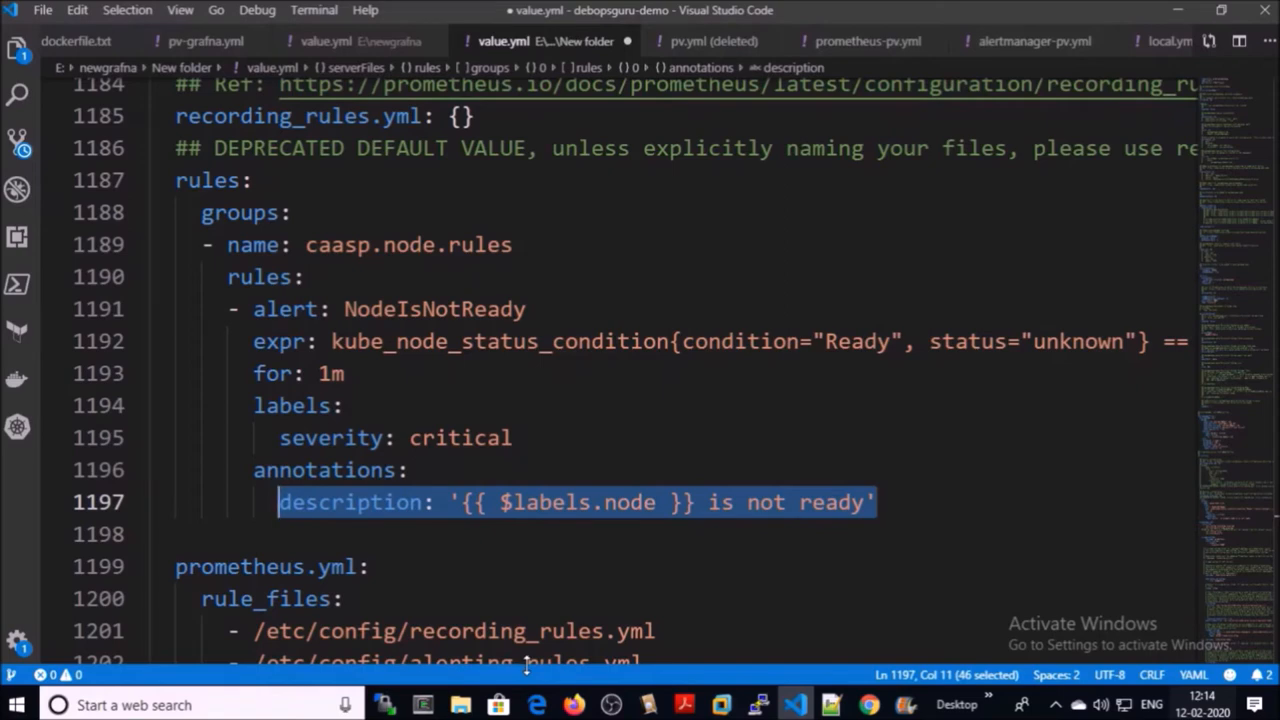
scroll(down, 3)
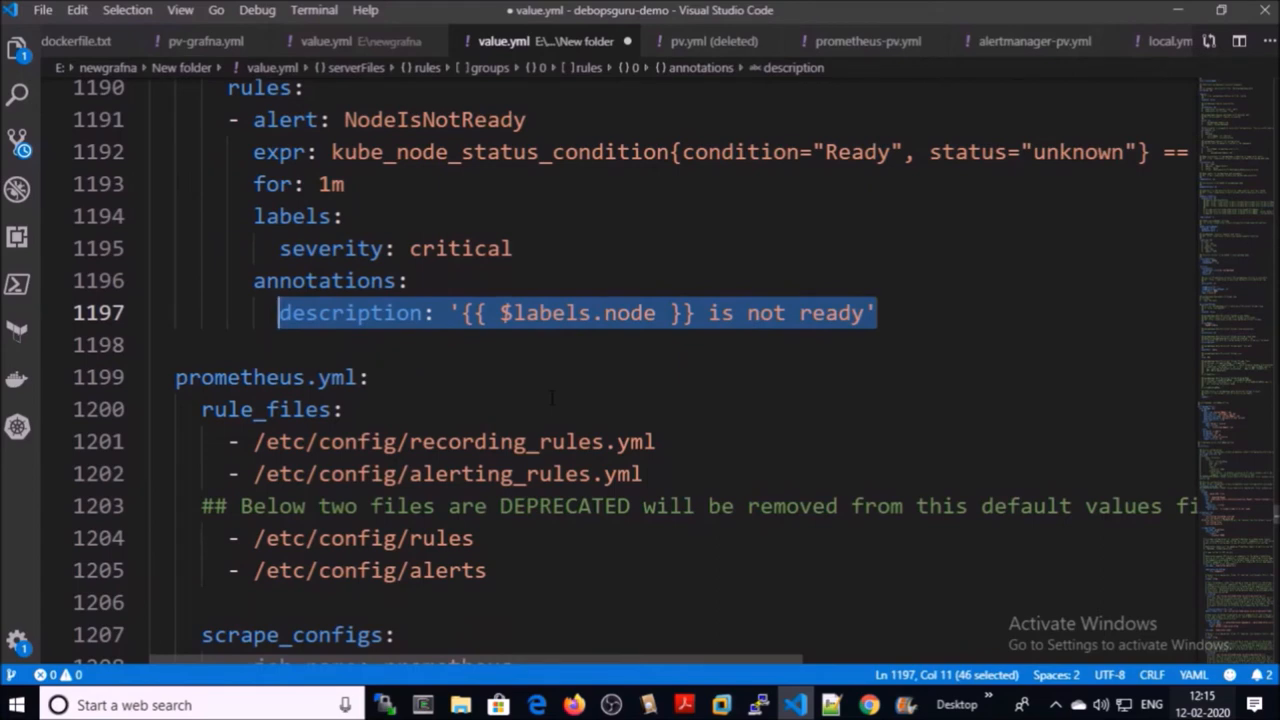
click(611, 705)
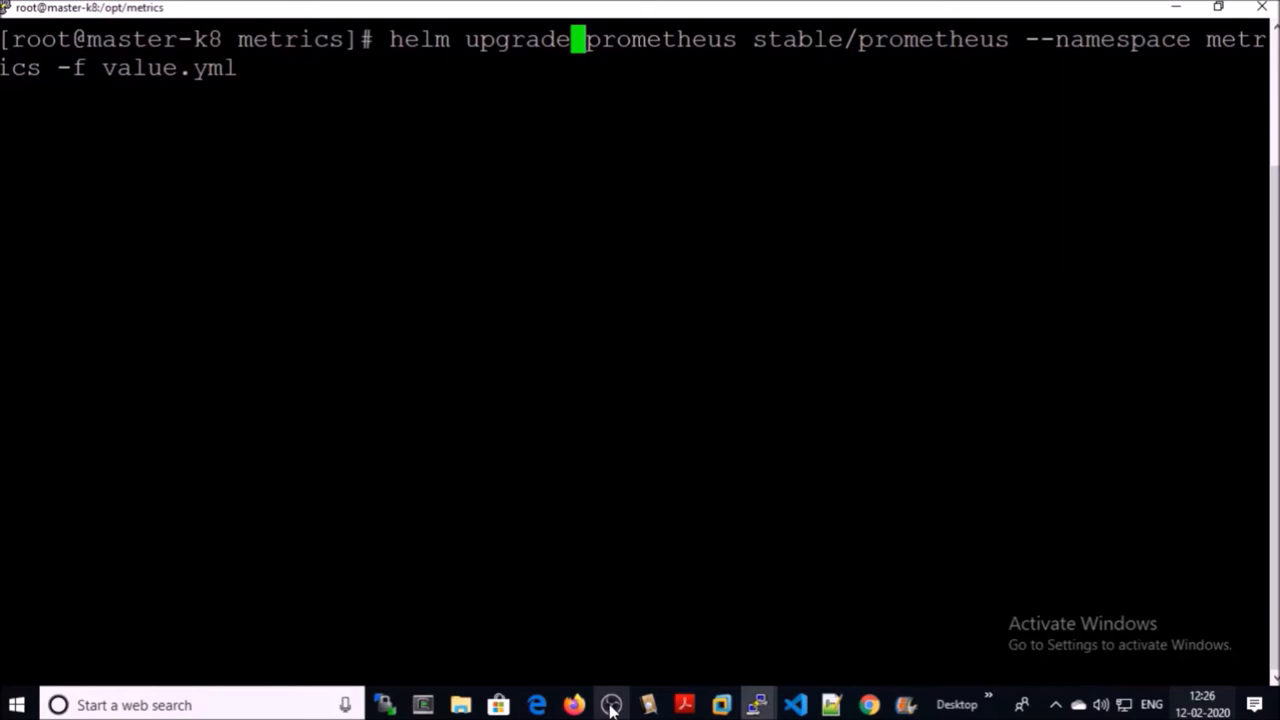
Run helm upgrade prometheus stable/prometheus in namespace metrics with value.yml.
key(Return)
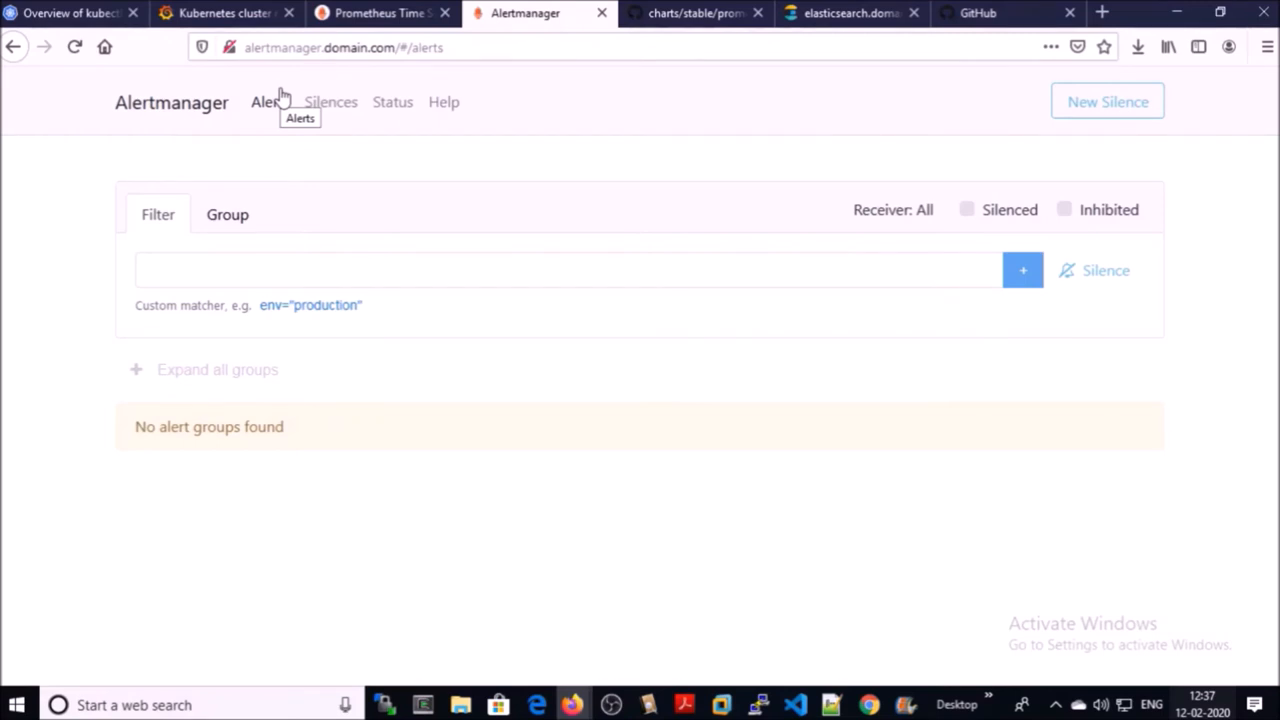
mouse_move(530, 110)
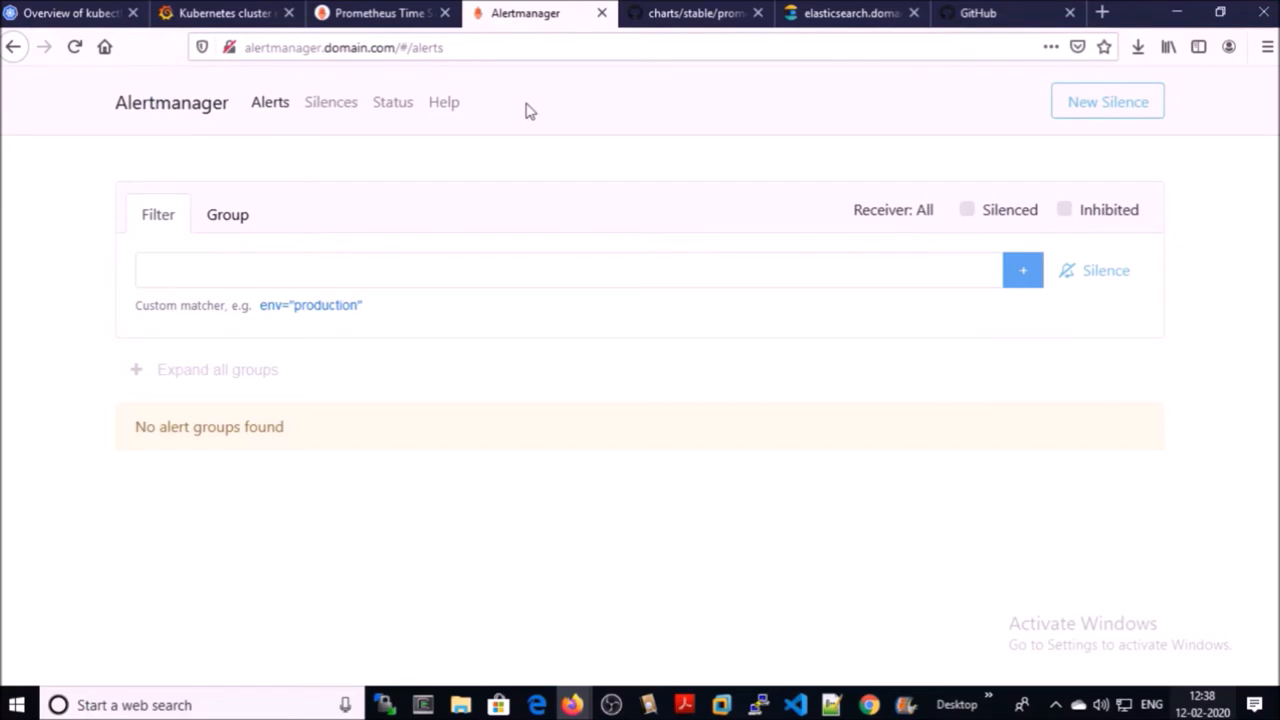
Review Alertmanager's Status page: cluster status, version and the loaded routing and receiver config.
click(392, 102)
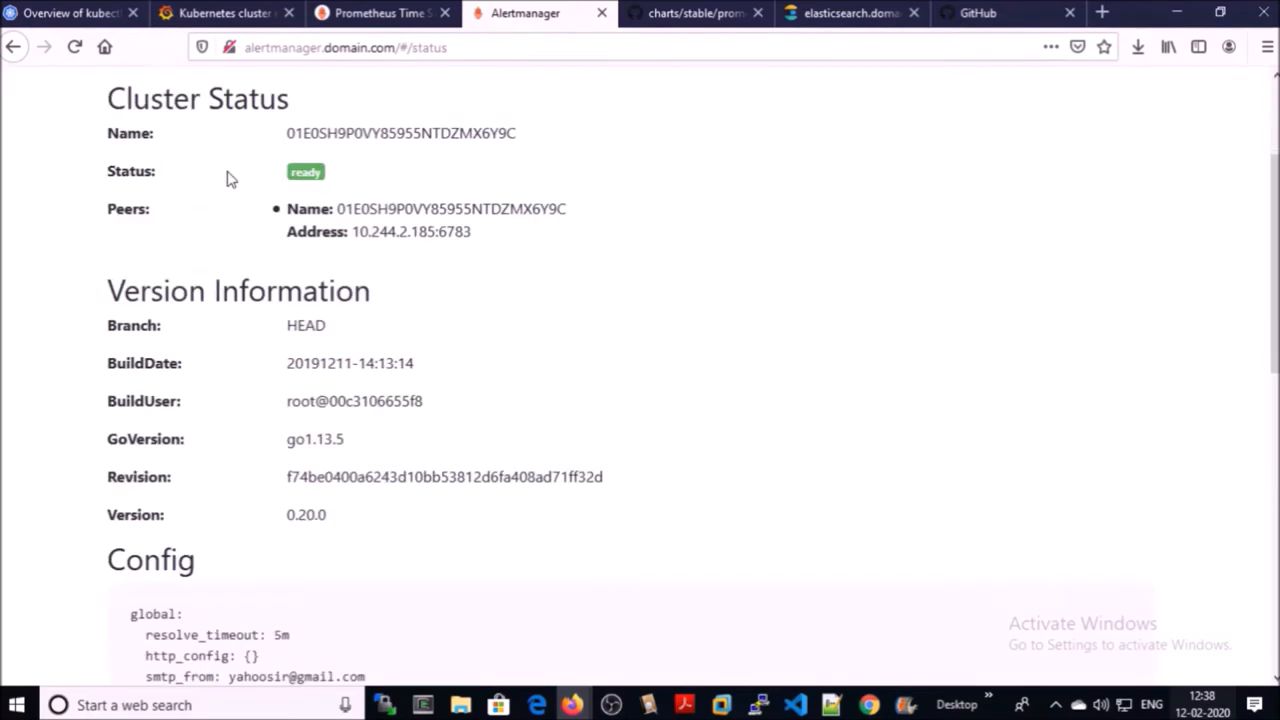
scroll(down, 3)
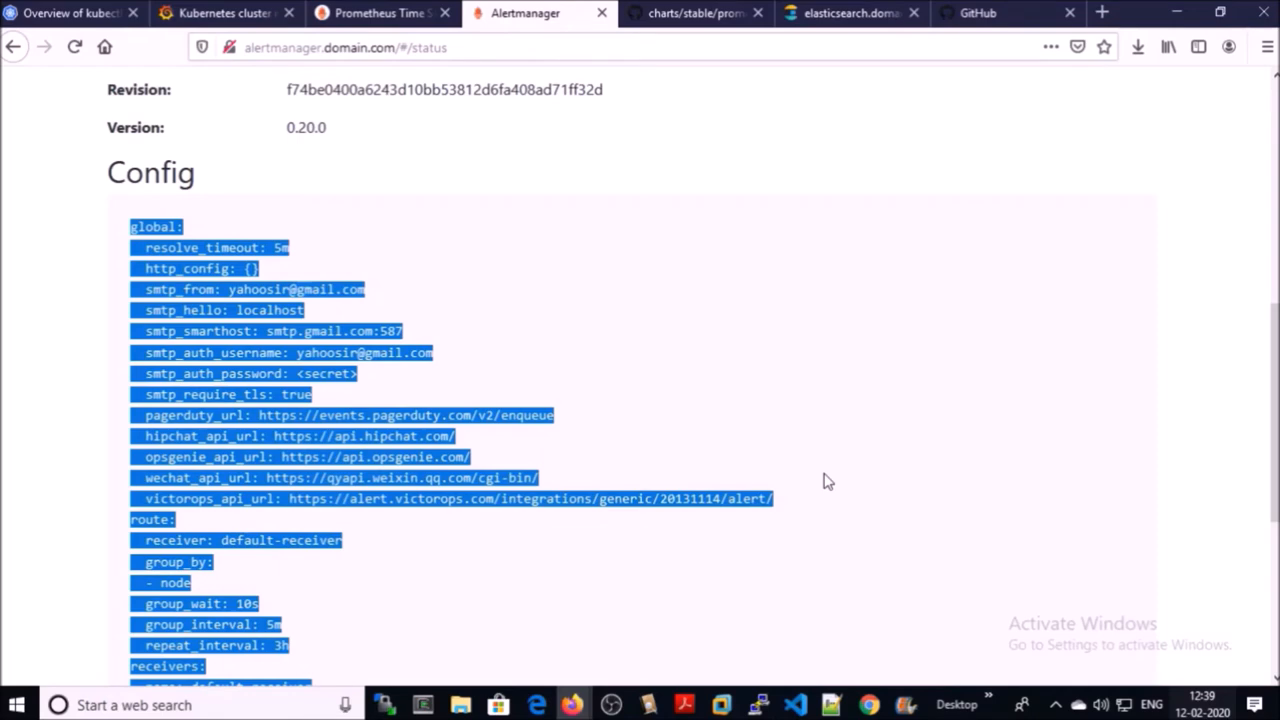
scroll(down, 3)
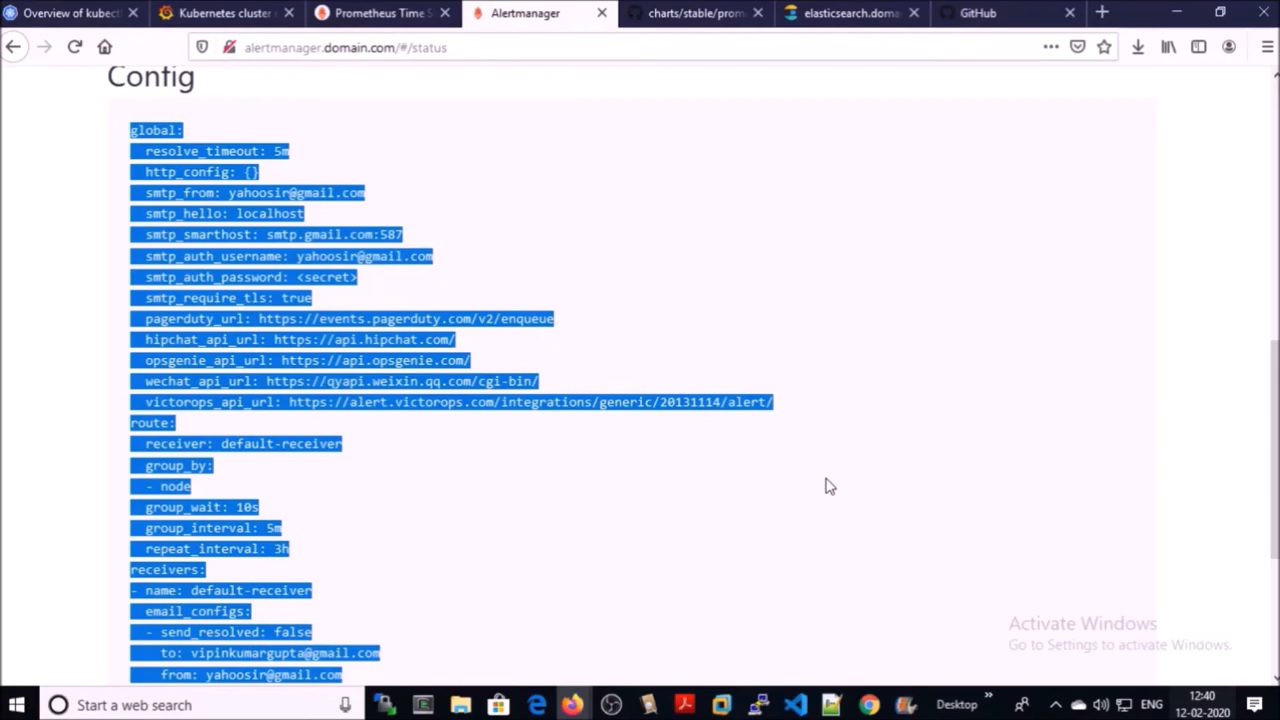
click(757, 704)
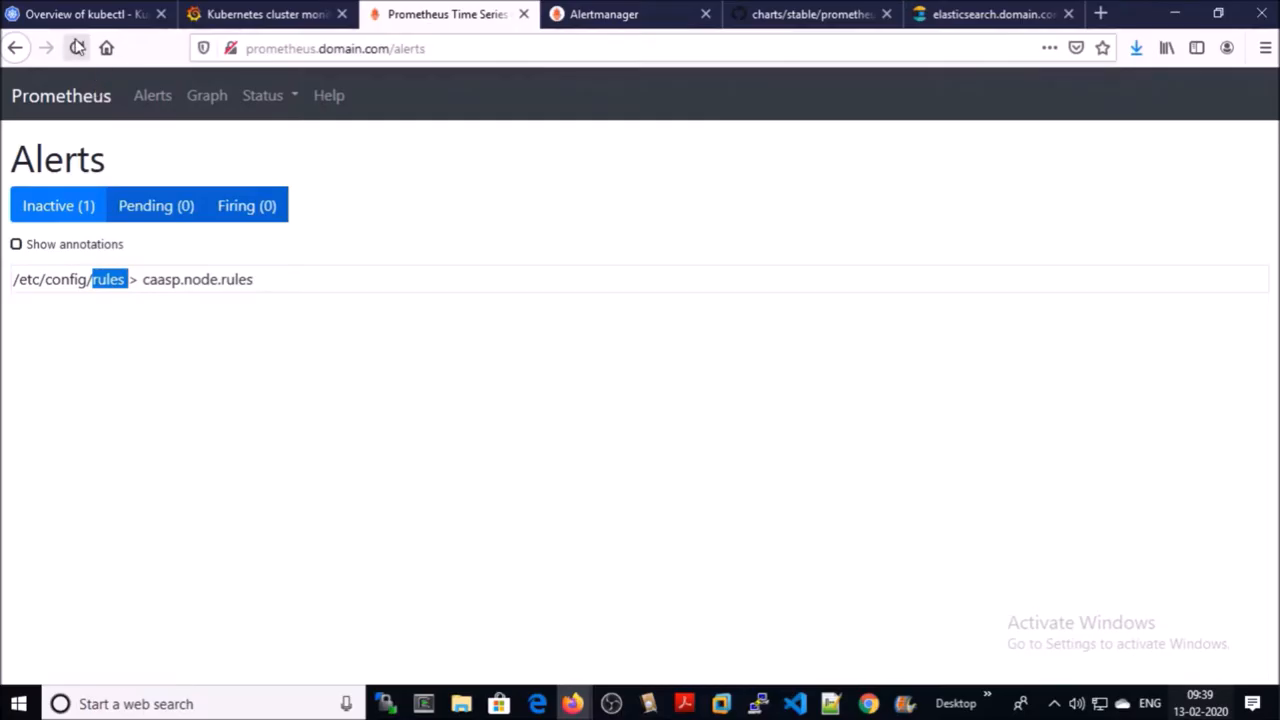
Expand the NodeIsNotReady rule on the Alerts page and reload to see it Firing (1) with 2 active.
click(77, 48)
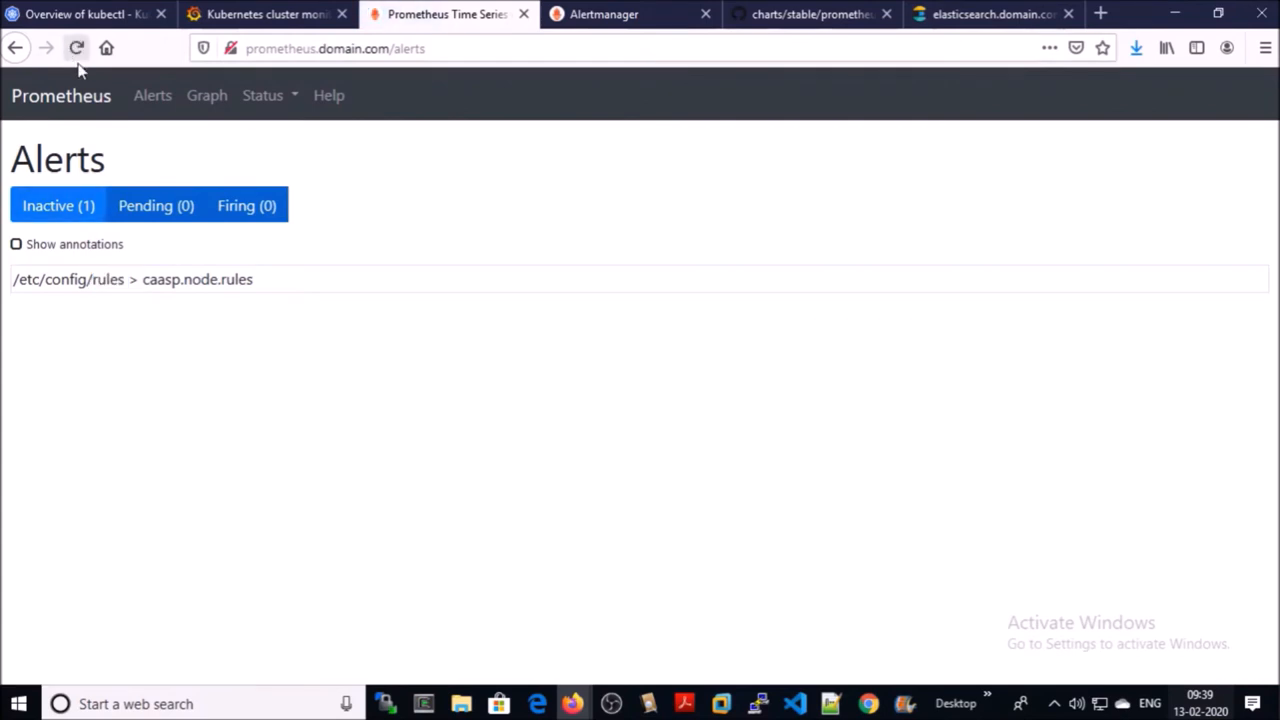
click(206, 95)
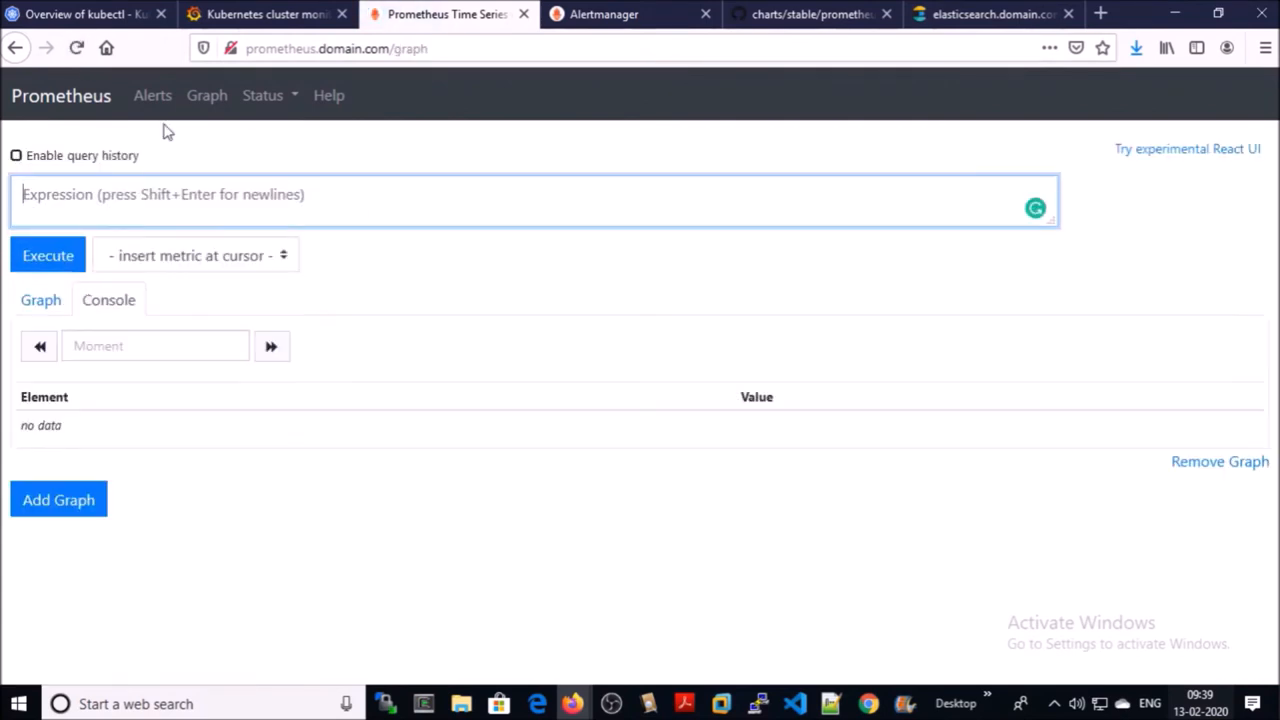
click(152, 95)
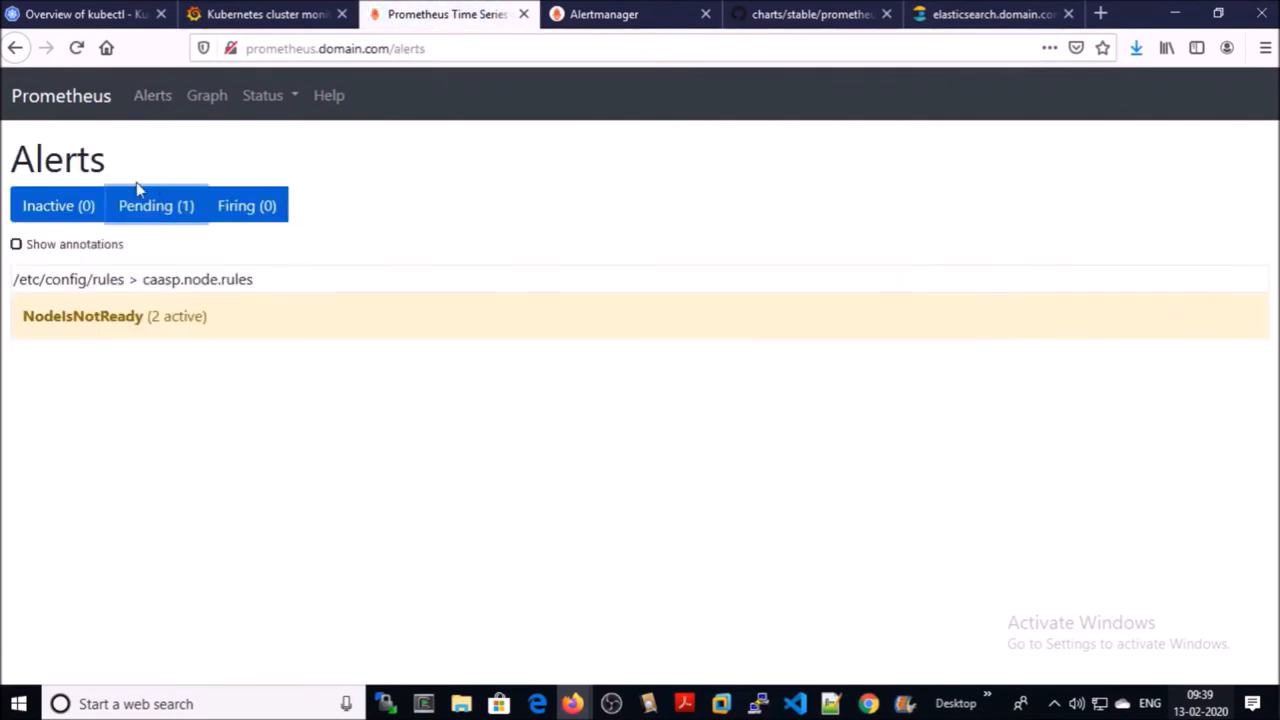
mouse_move(155, 282)
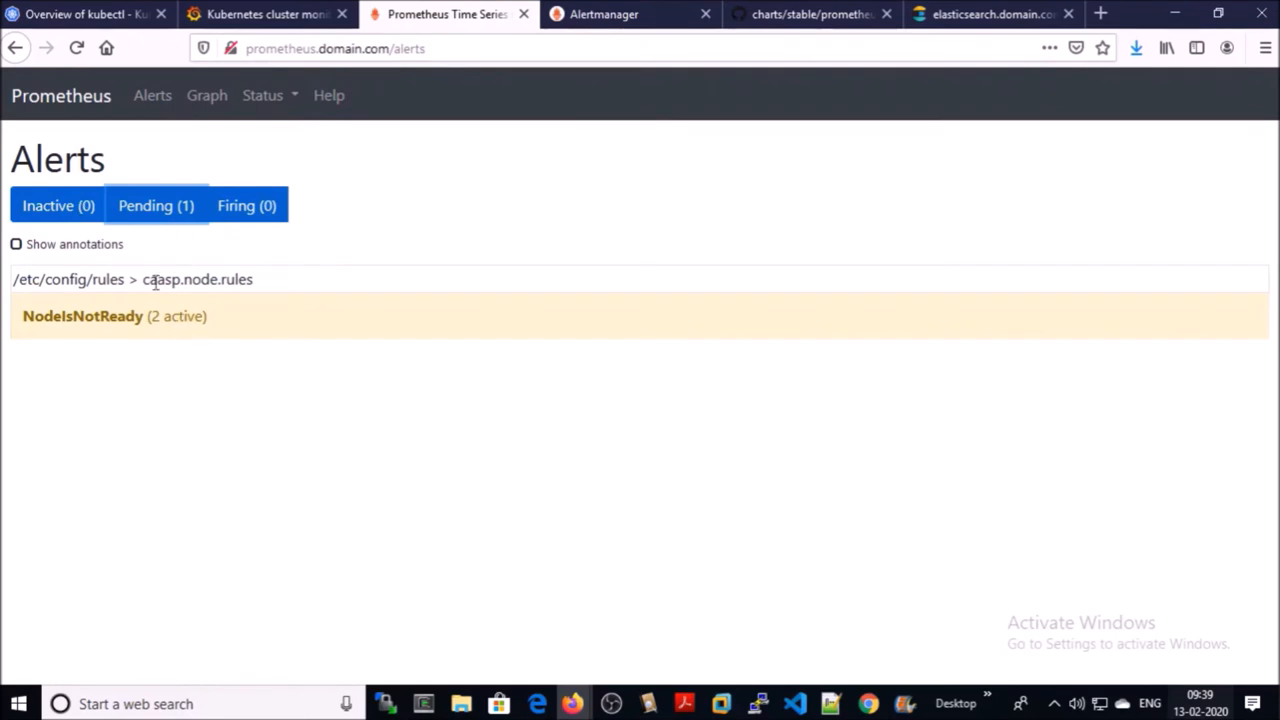
click(82, 316)
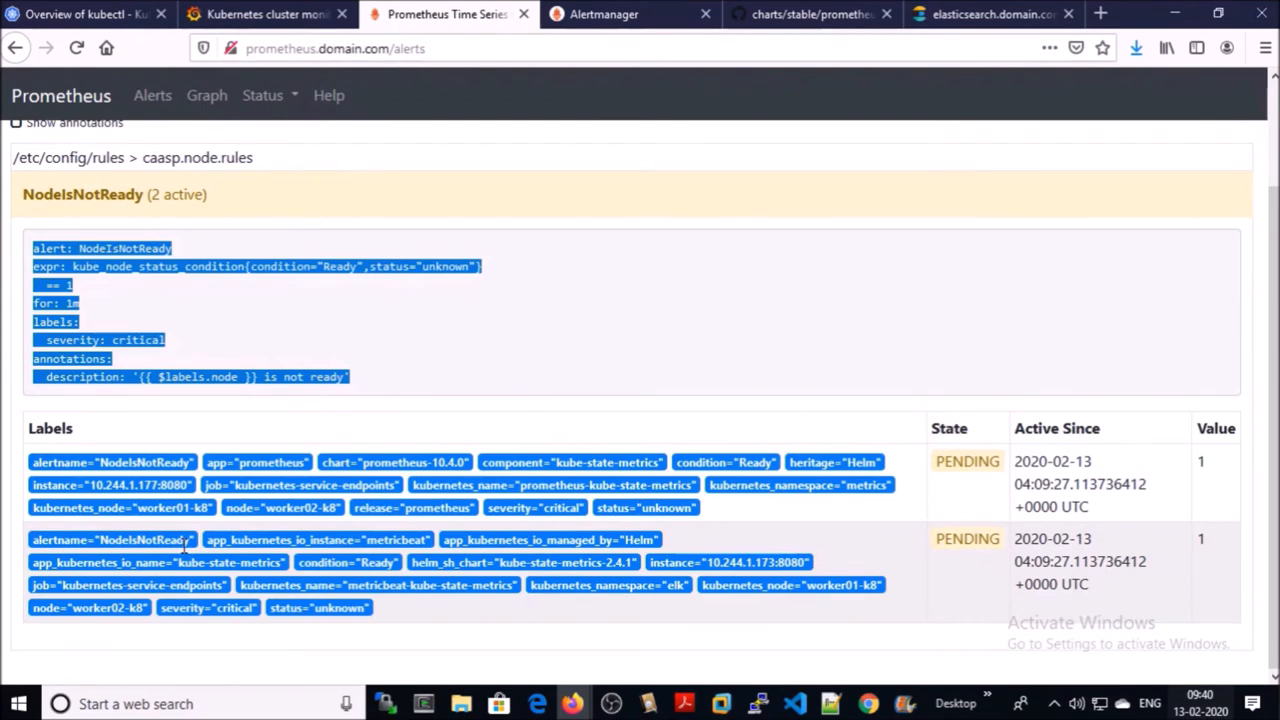
click(77, 48)
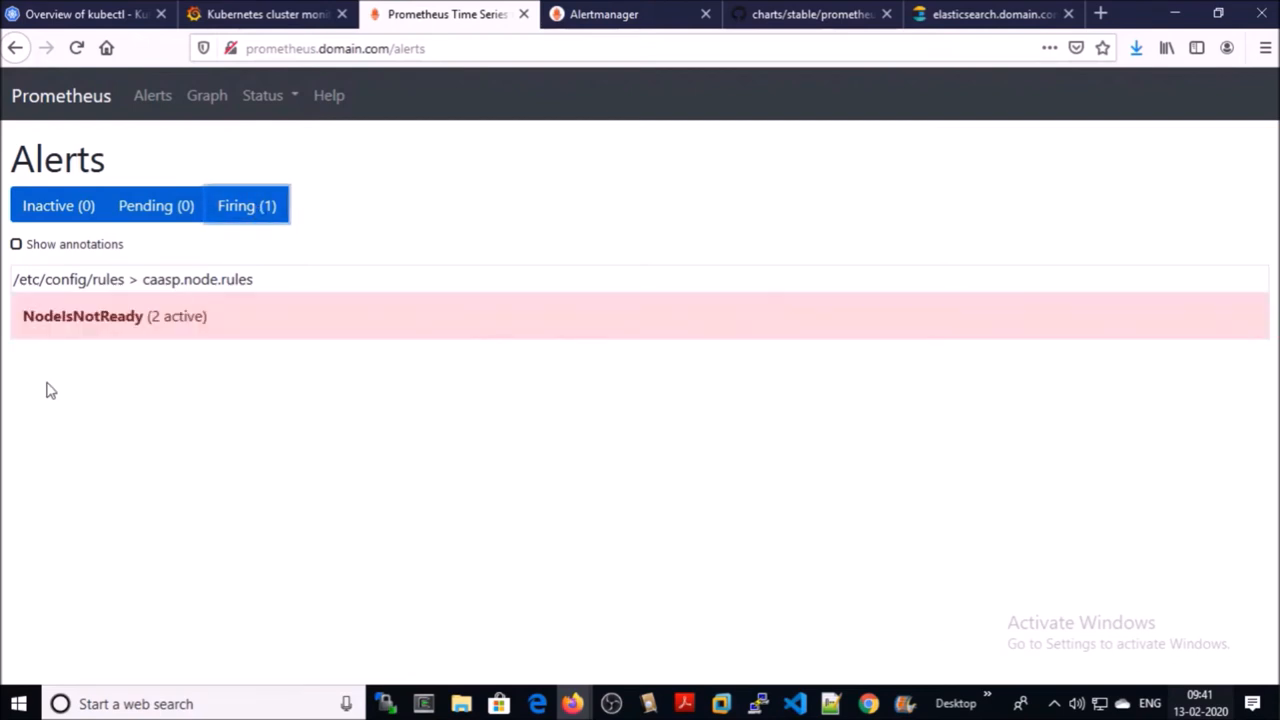
Expand the firing NodeIsNotReady alert to its expression and both worker02-k8 instances valued 1.
click(83, 316)
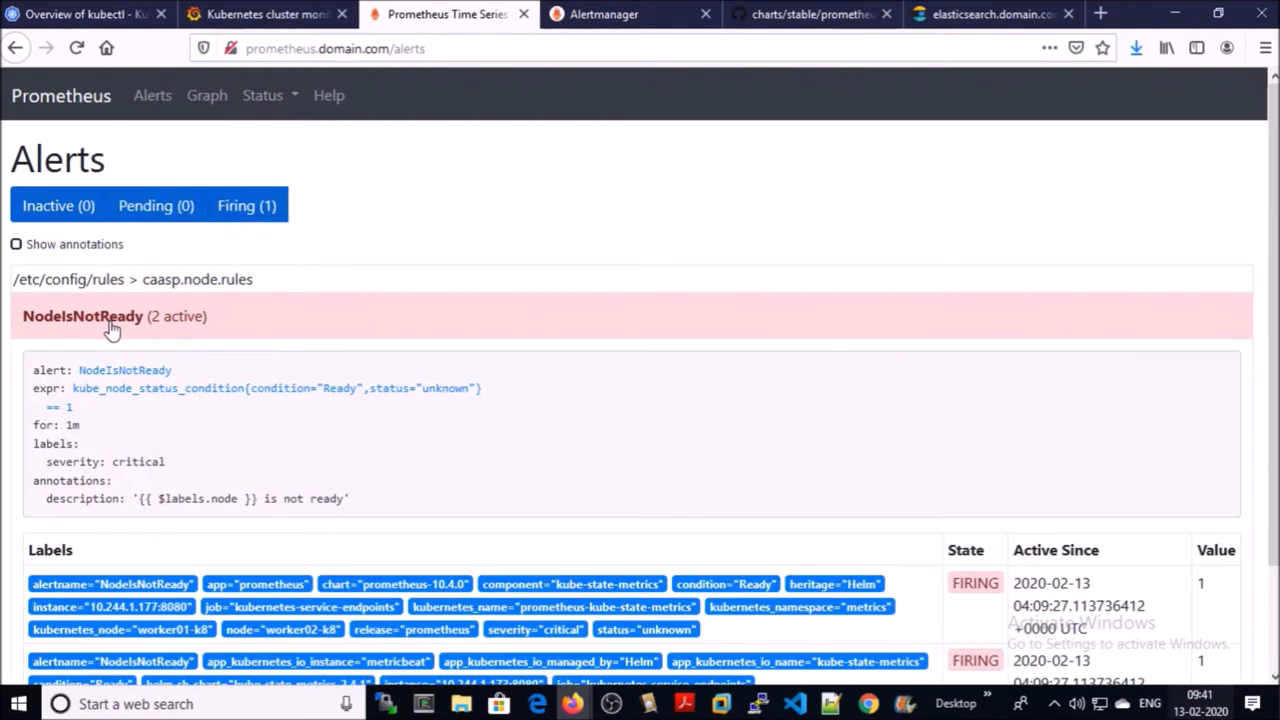
scroll(down, 3)
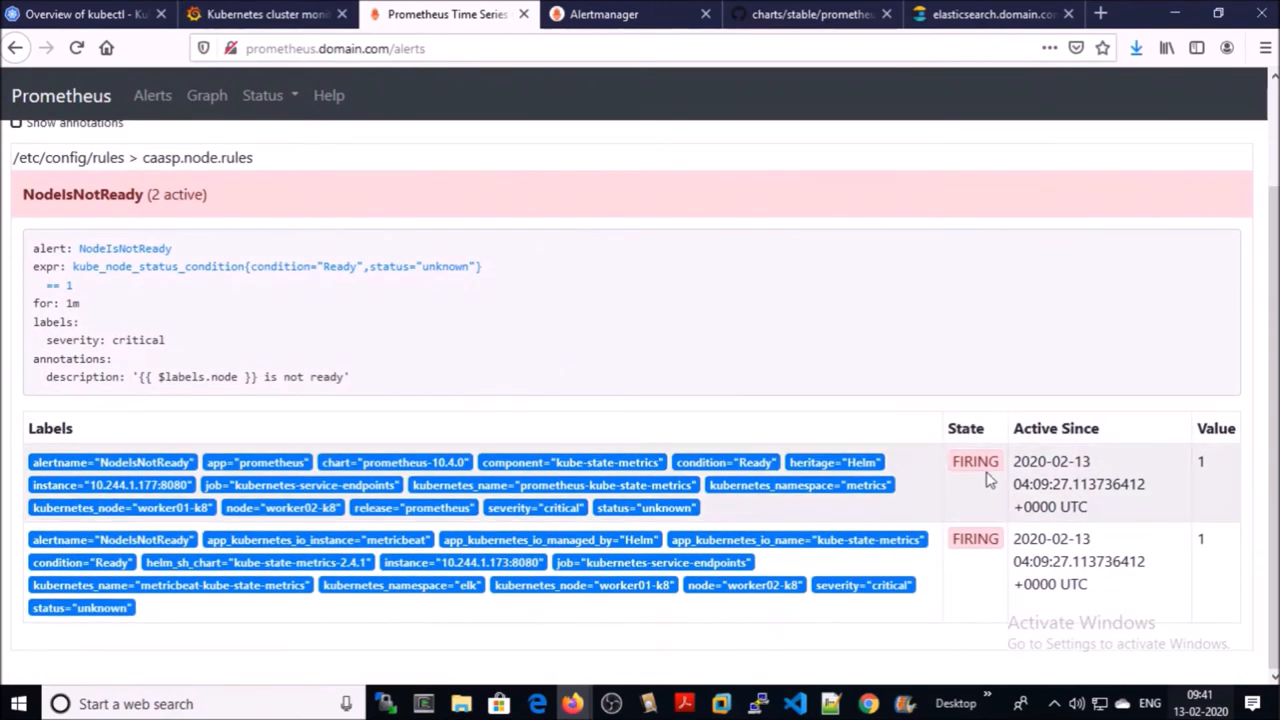
mouse_move(988, 480)
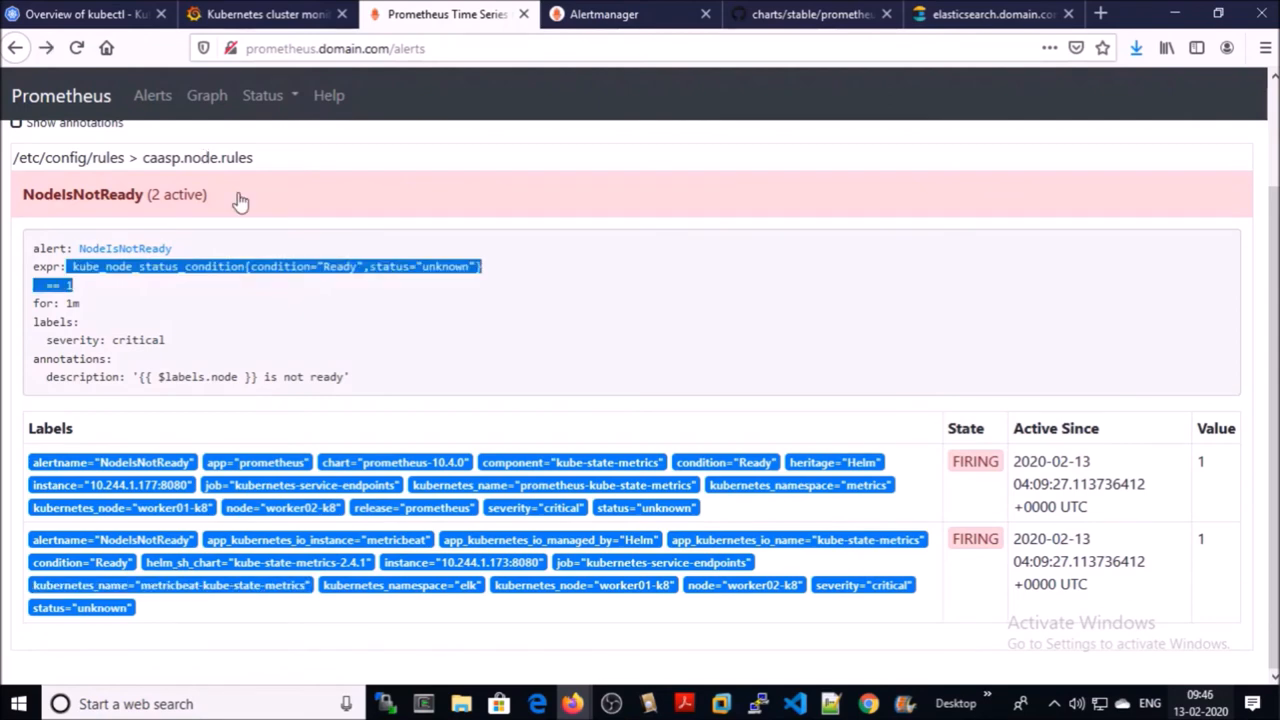
mouse_move(186, 110)
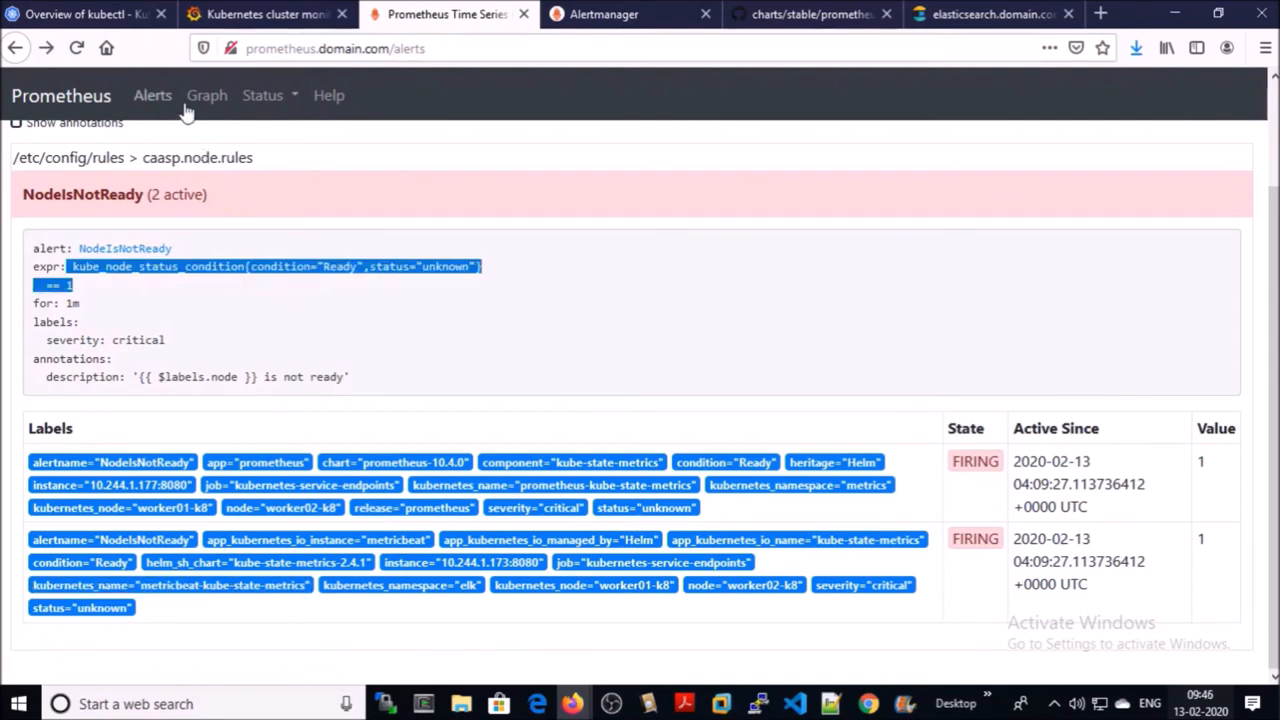
Execute the NodeIsNotReady expression filtered to kubernetes_name="prometheus-kube-state-metrics", returning one worker02-k8 series.
click(206, 95)
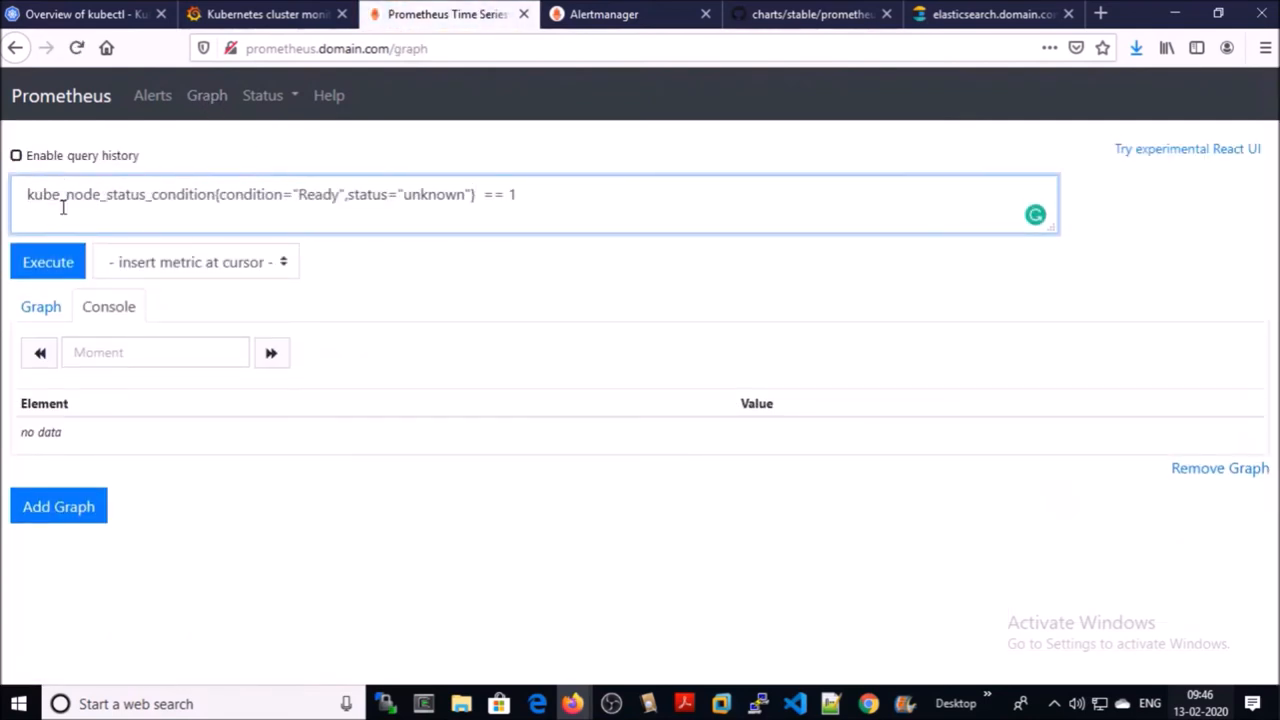
click(47, 261)
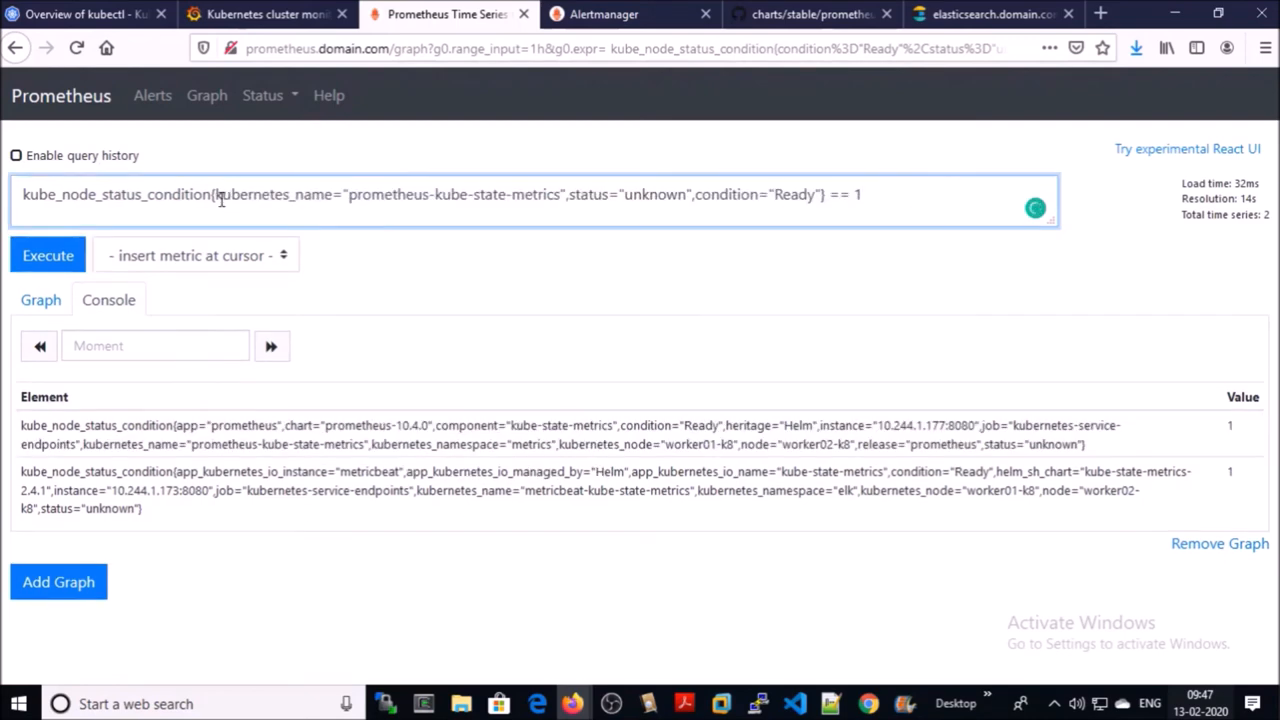
drag(213, 194, 397, 194)
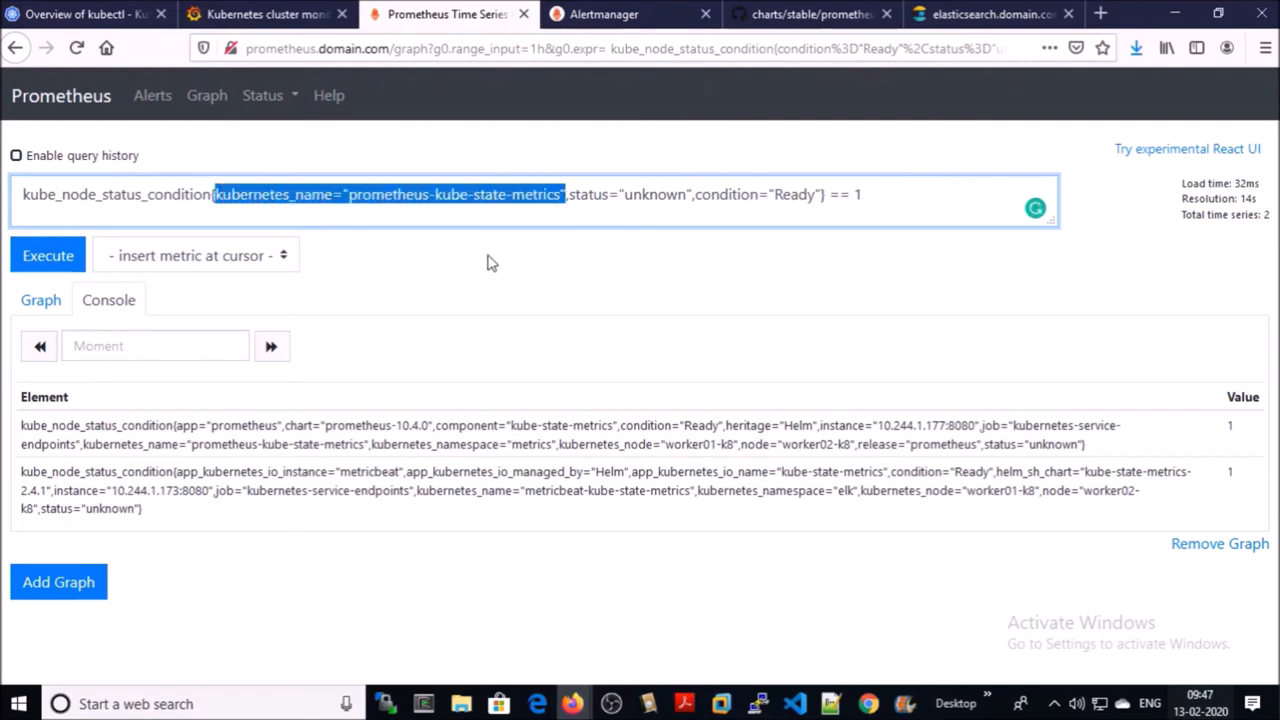
click(48, 255)
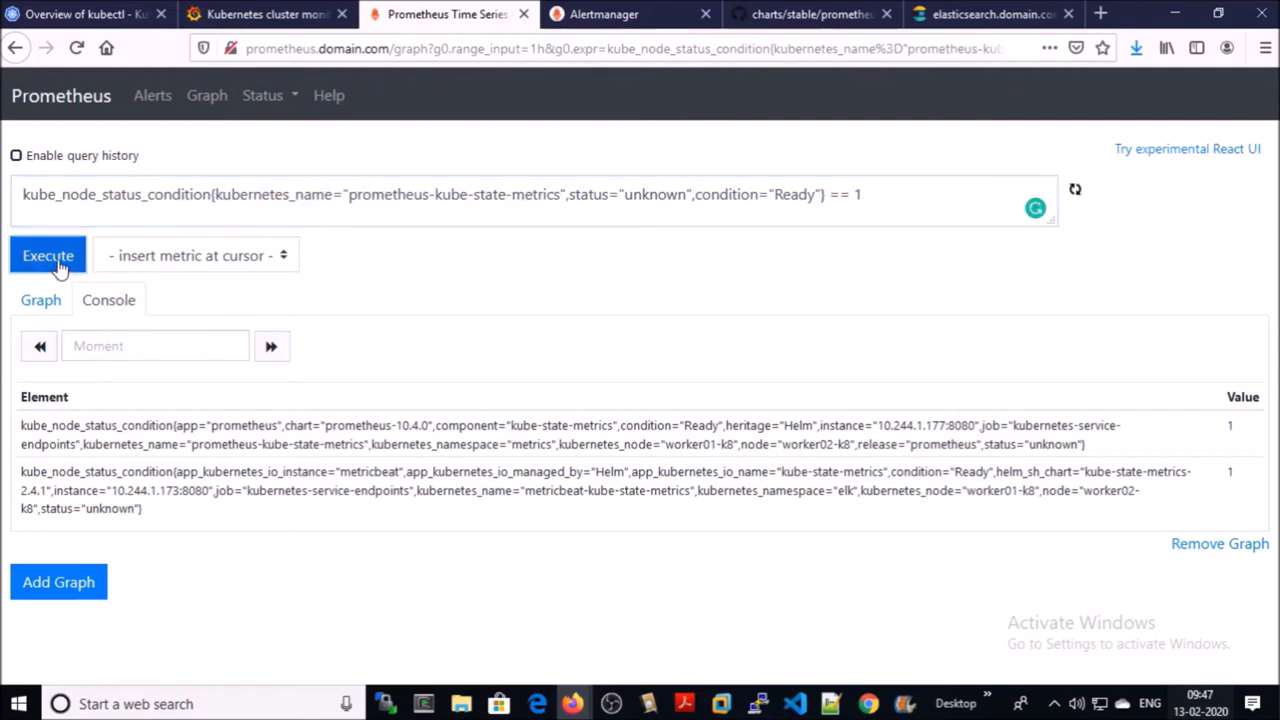
click(48, 255)
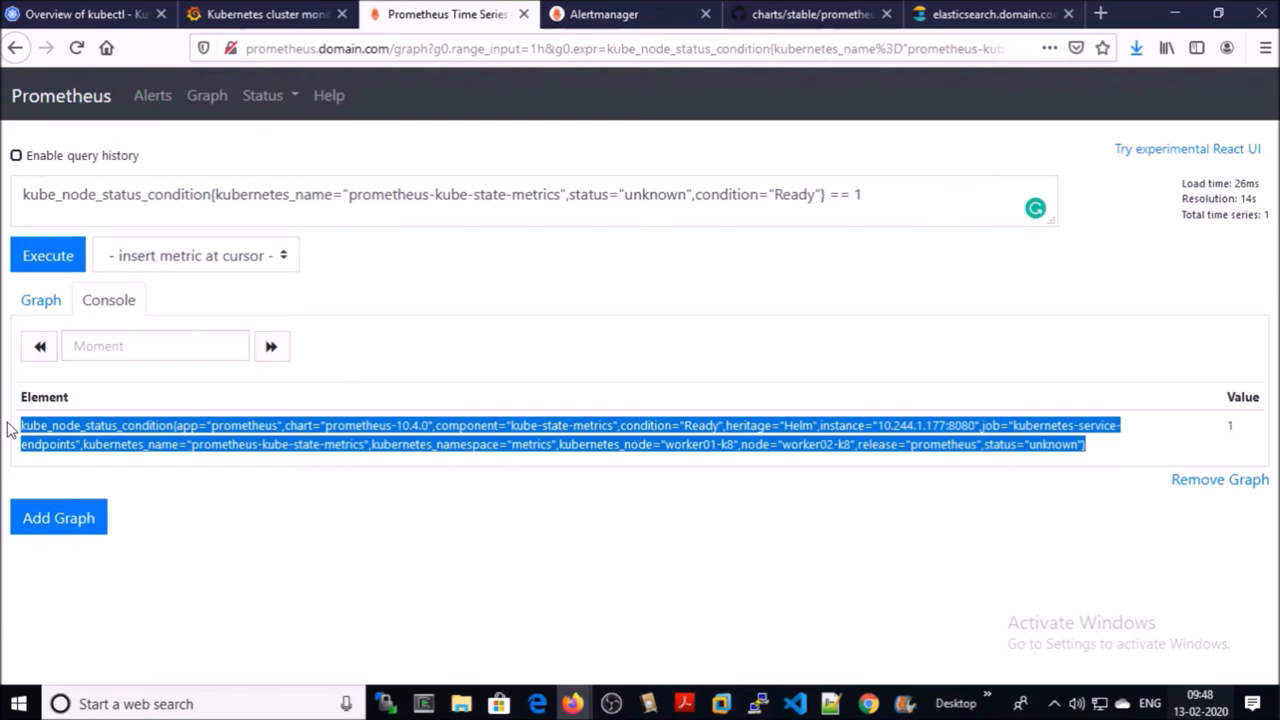
Reload Alertmanager to show two NodeIsNotReady alerts under worker02-k8, then view the Gmail security alert.
click(604, 14)
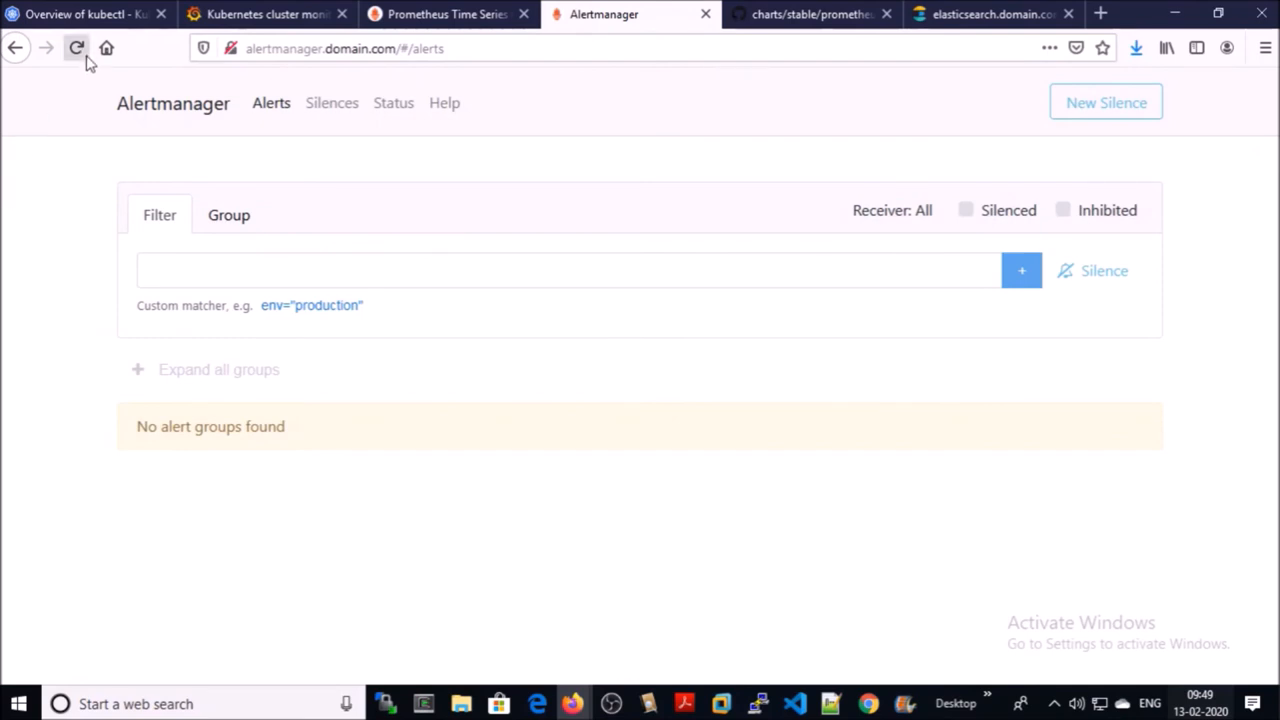
click(76, 48)
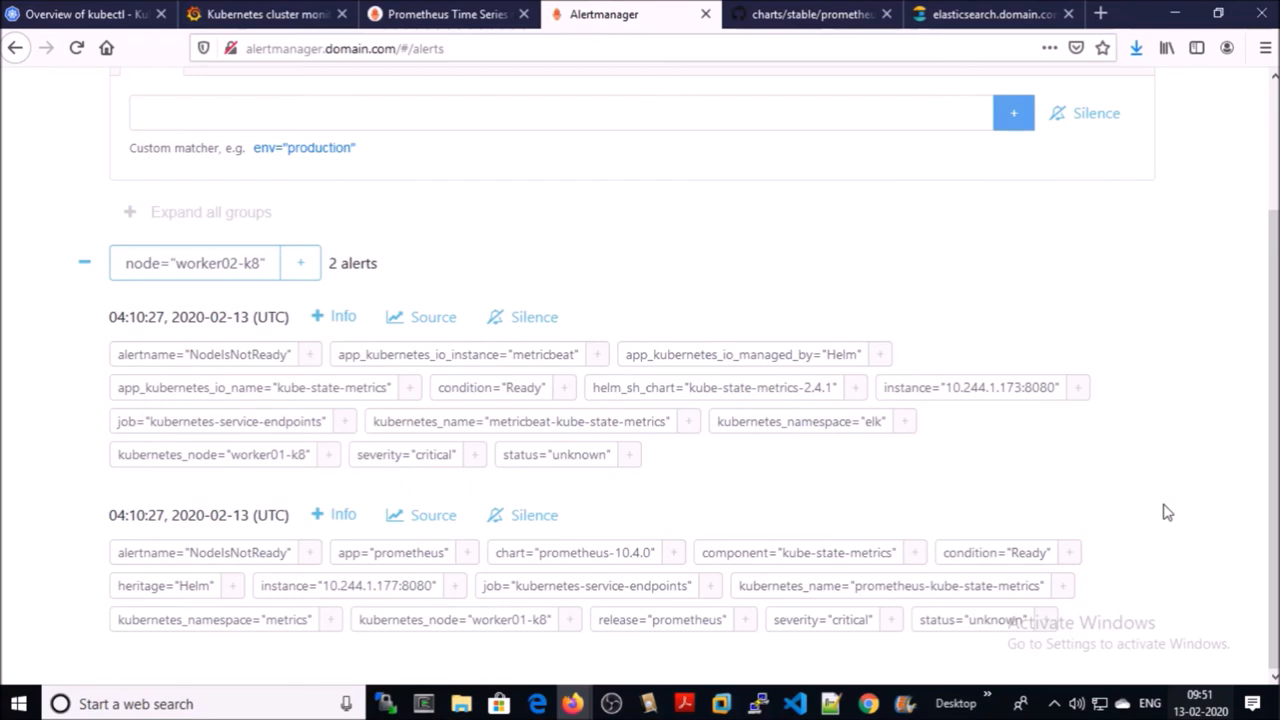
click(1000, 14)
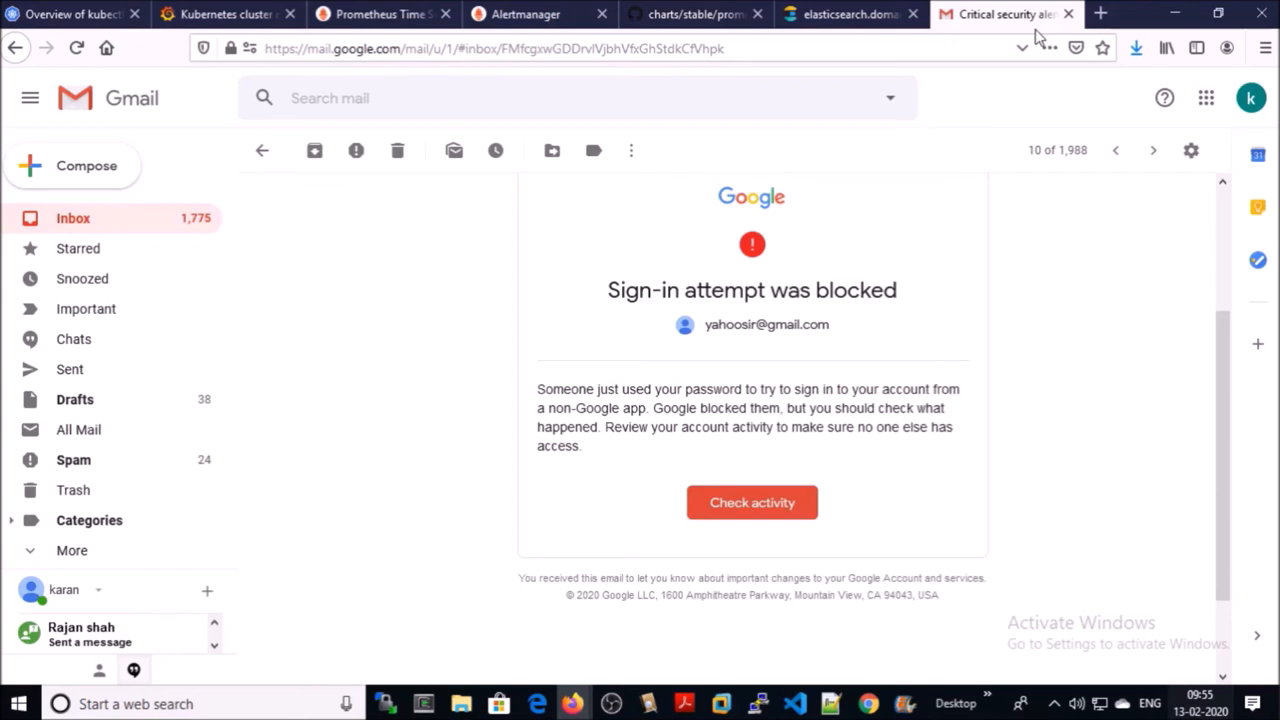
Leave the Gmail email and return to the Prometheus query showing one worker02-k8 series.
click(525, 14)
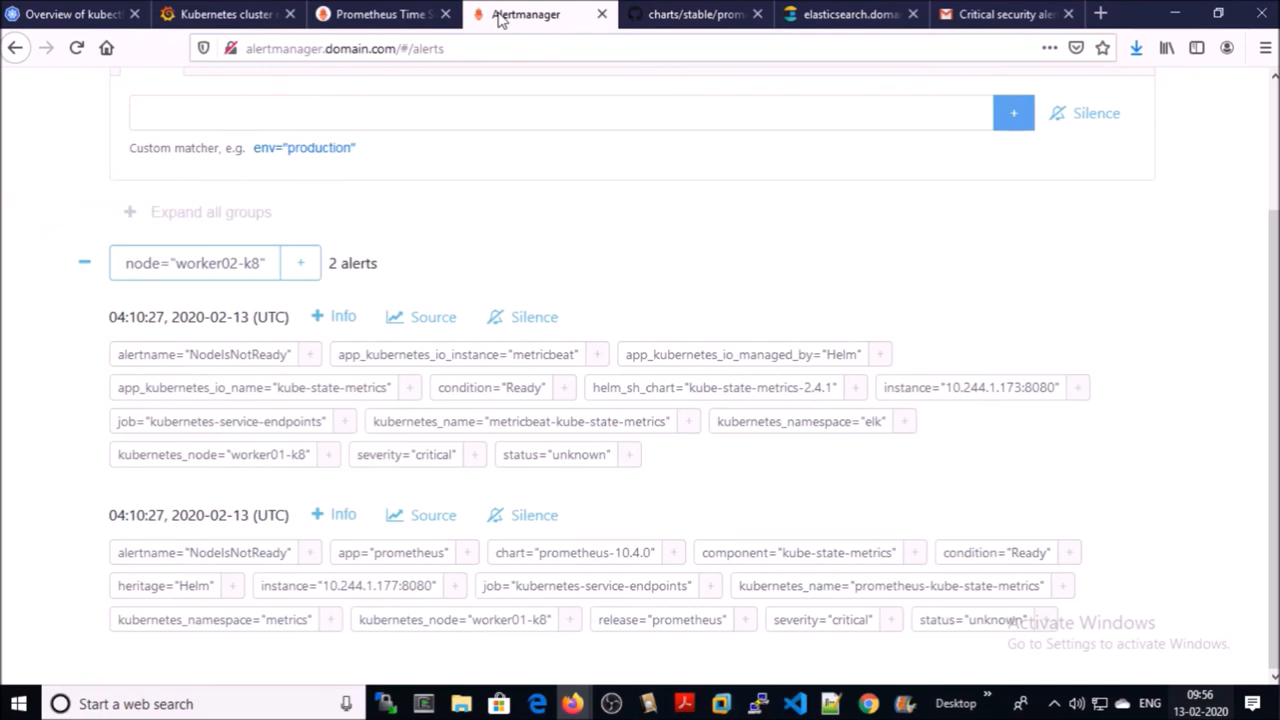
click(757, 703)
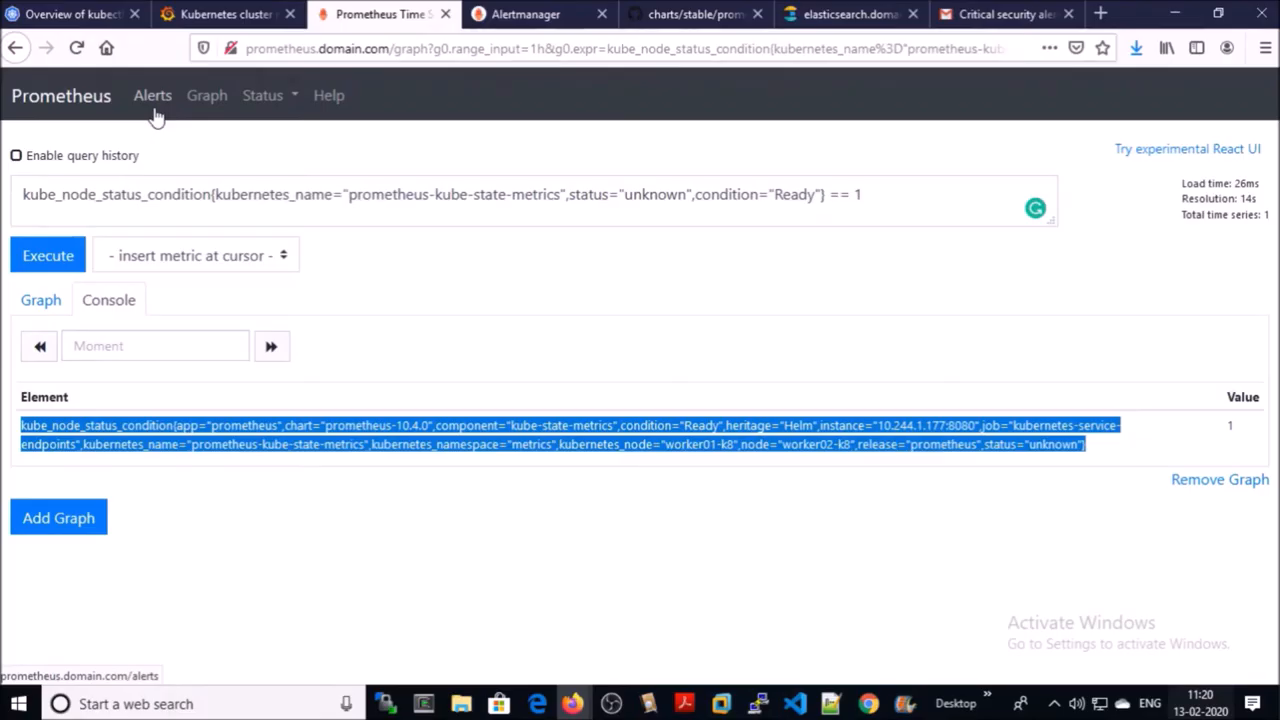
Expand the inactive NodeIsNotReady rule and select its kube_node_status_condition Ready/unknown expression.
click(152, 95)
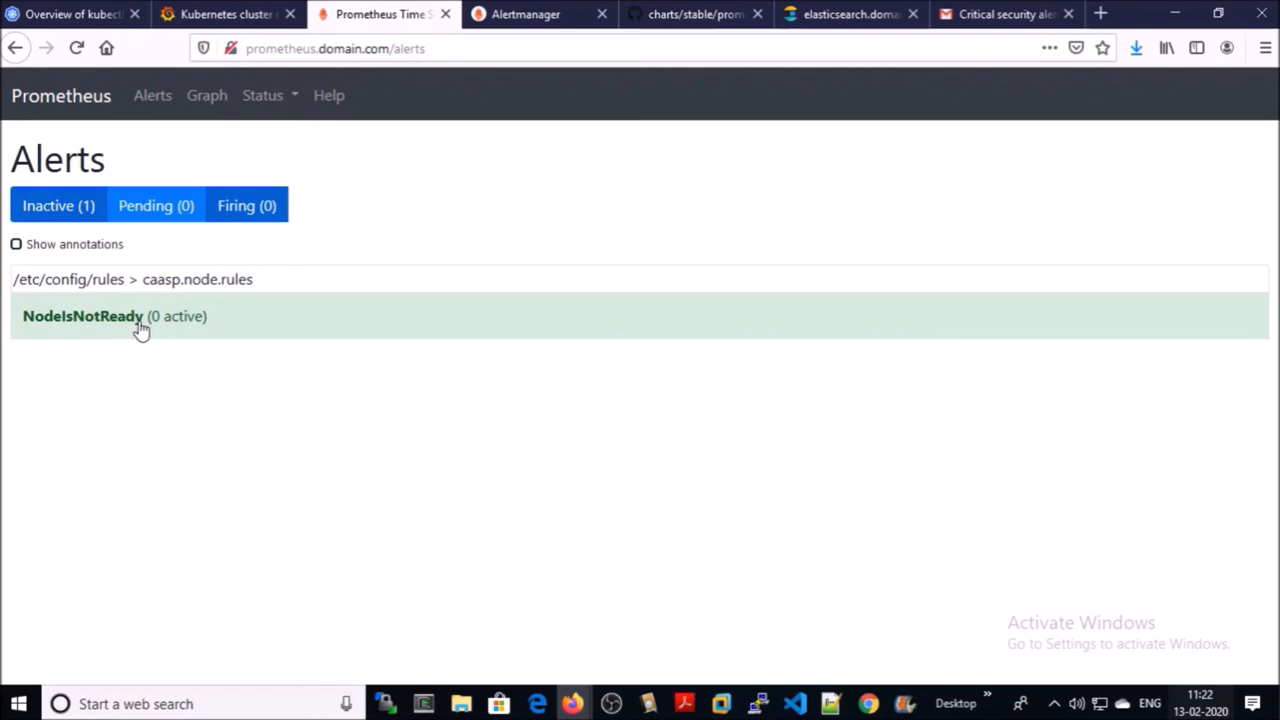
click(82, 316)
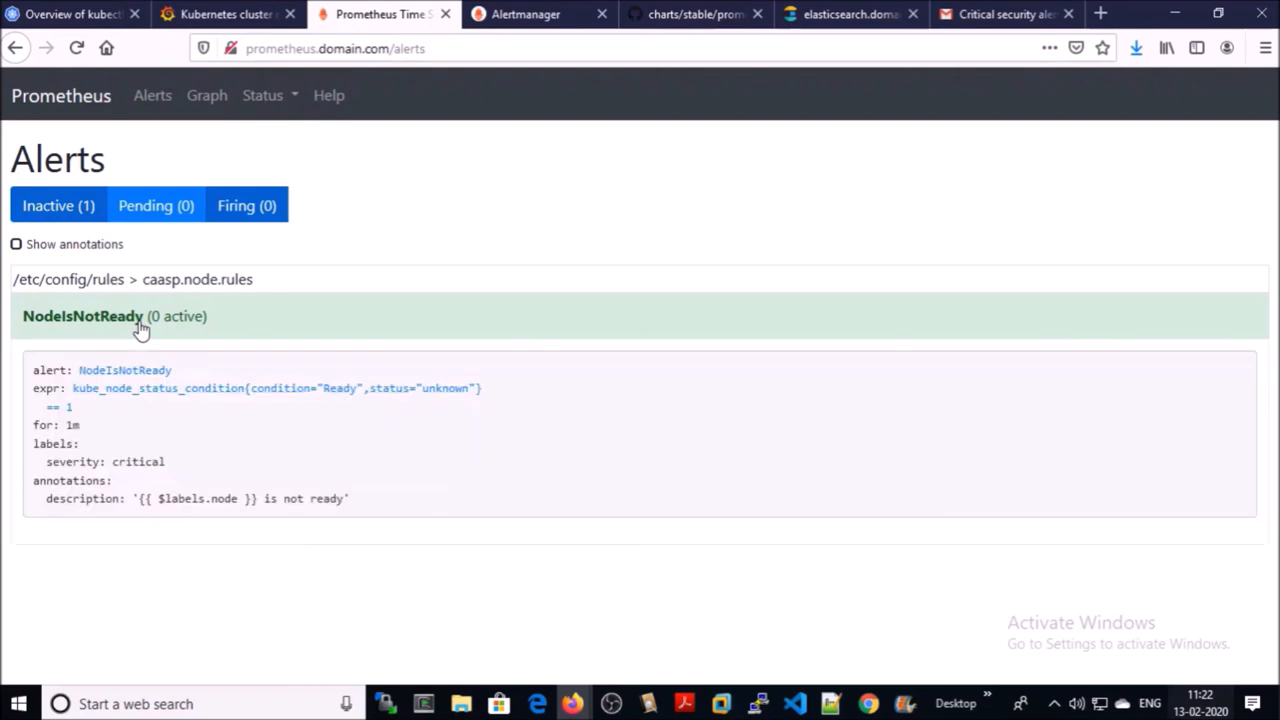
double_click(275, 388)
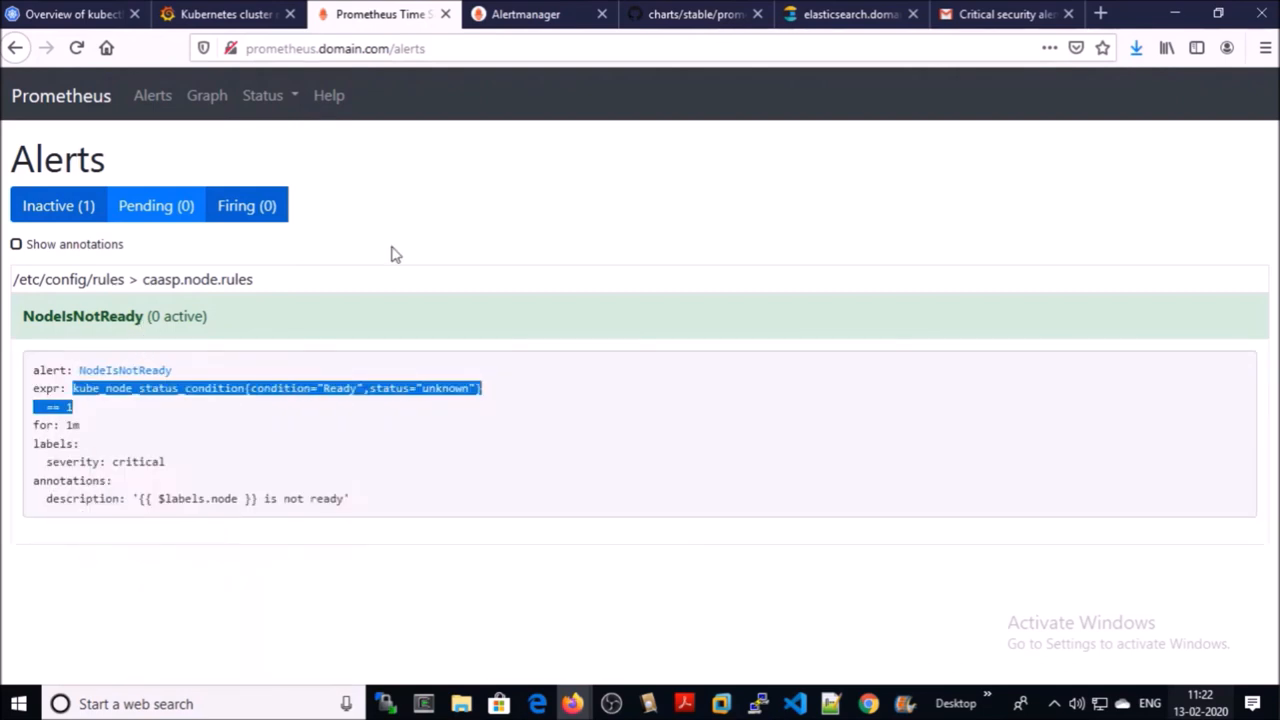
mouse_move(174, 133)
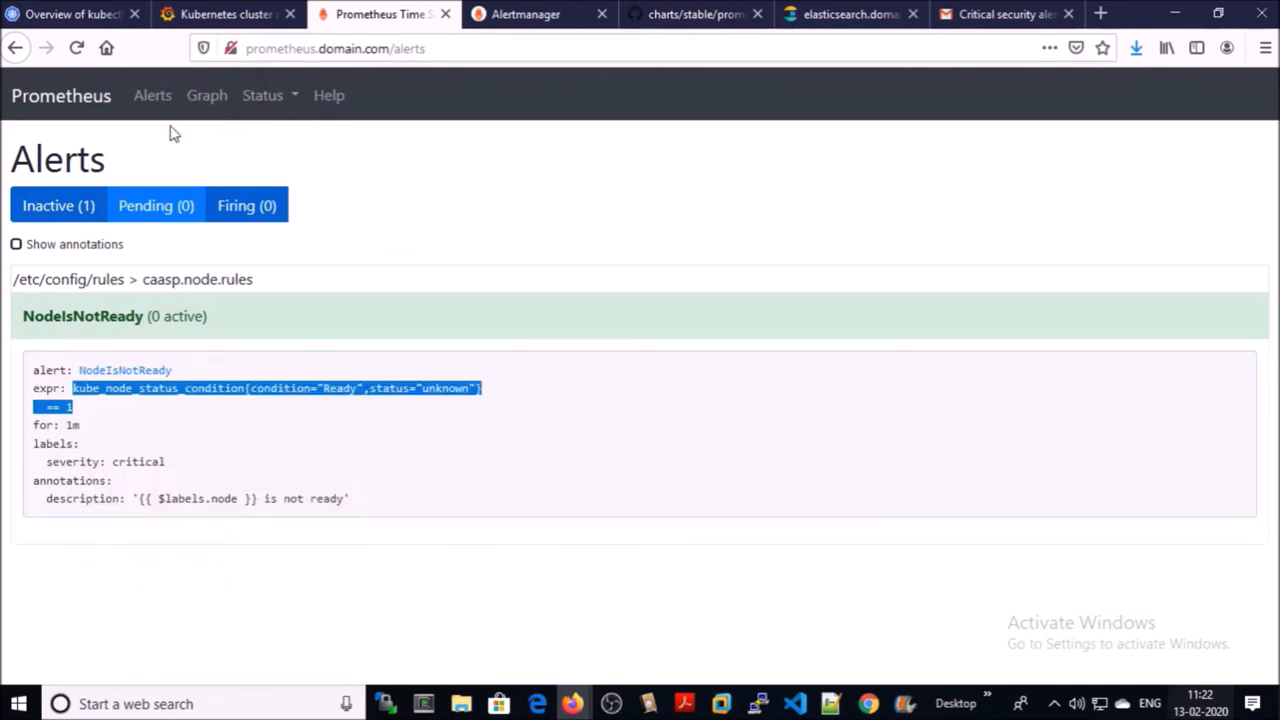
Query kube_node_status_condition{condition="Ready",status="unknown"} == 1 and get zero time series.
click(206, 95)
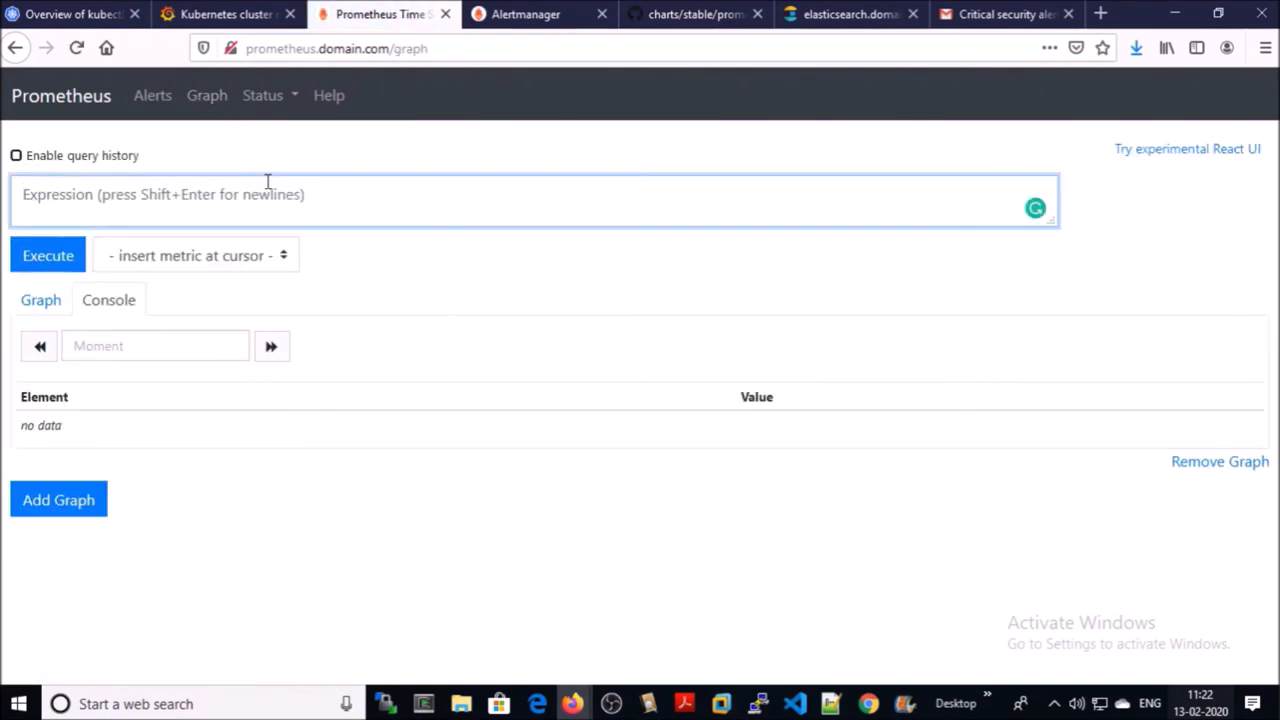
text(kube_node_status_condition{condition="Ready",status="unknown"} == 1)
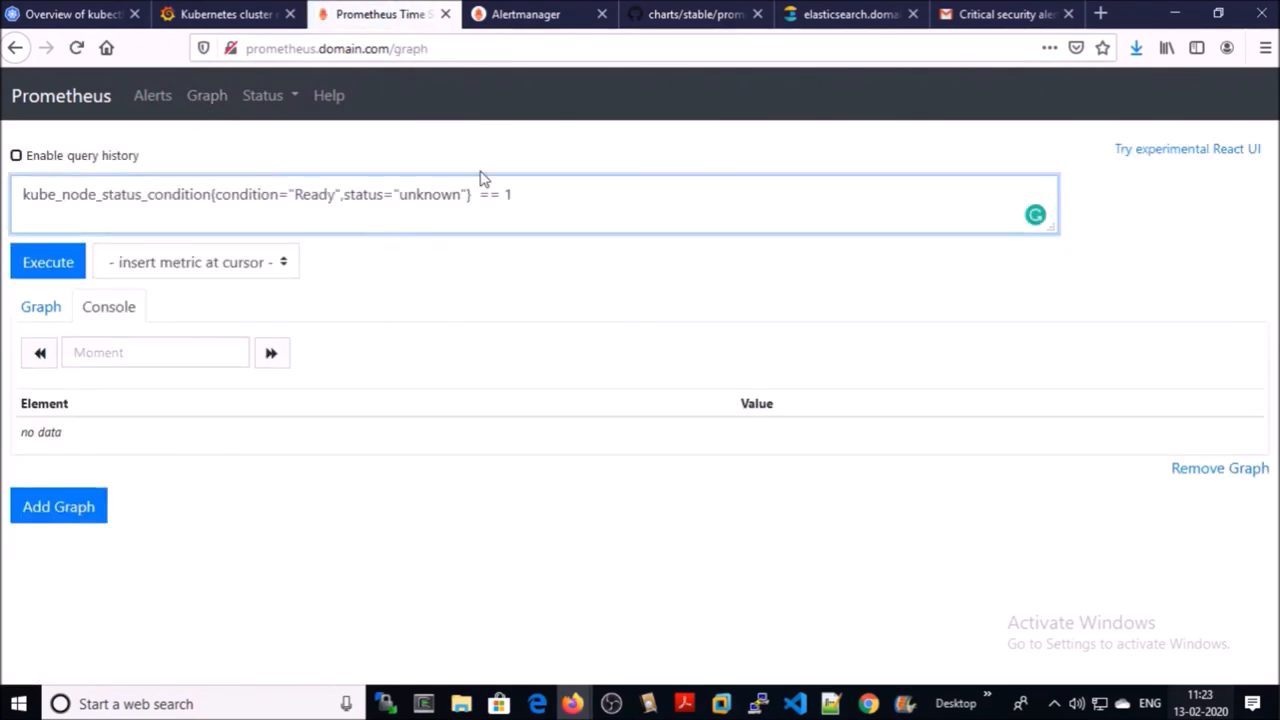
click(47, 261)
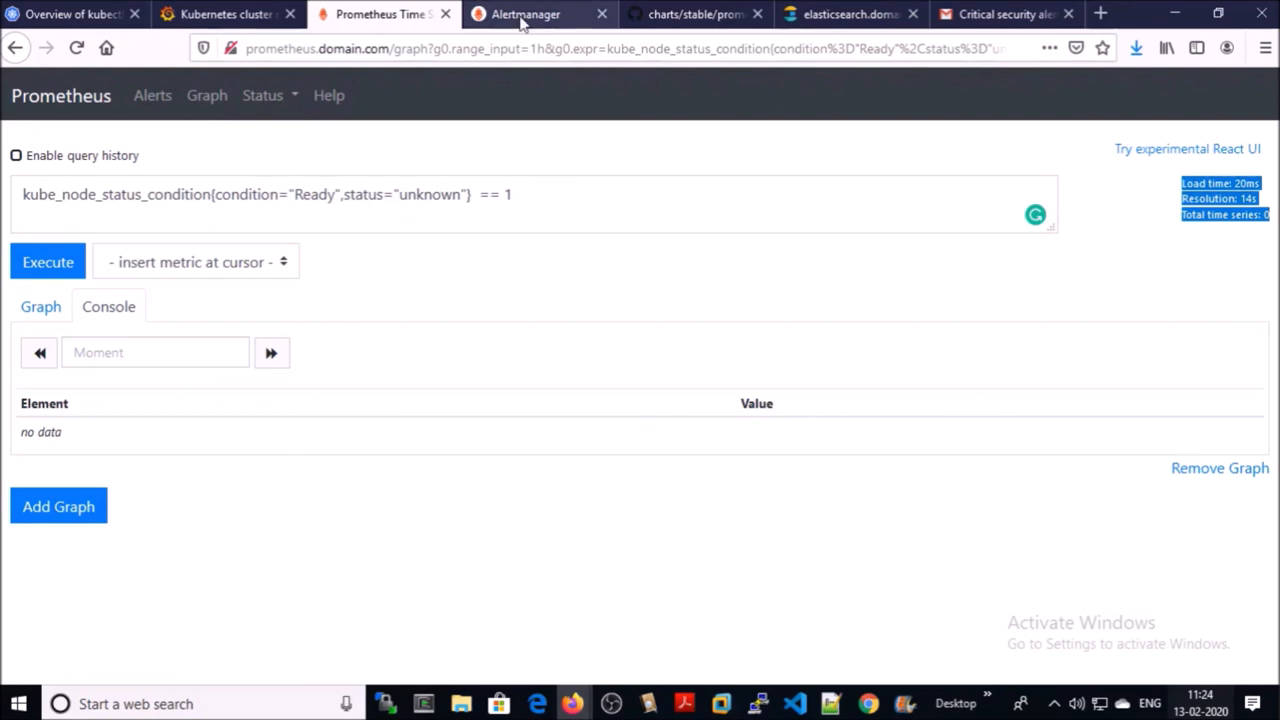
Reload Alertmanager until it reports 'No alert groups found'.
click(525, 14)
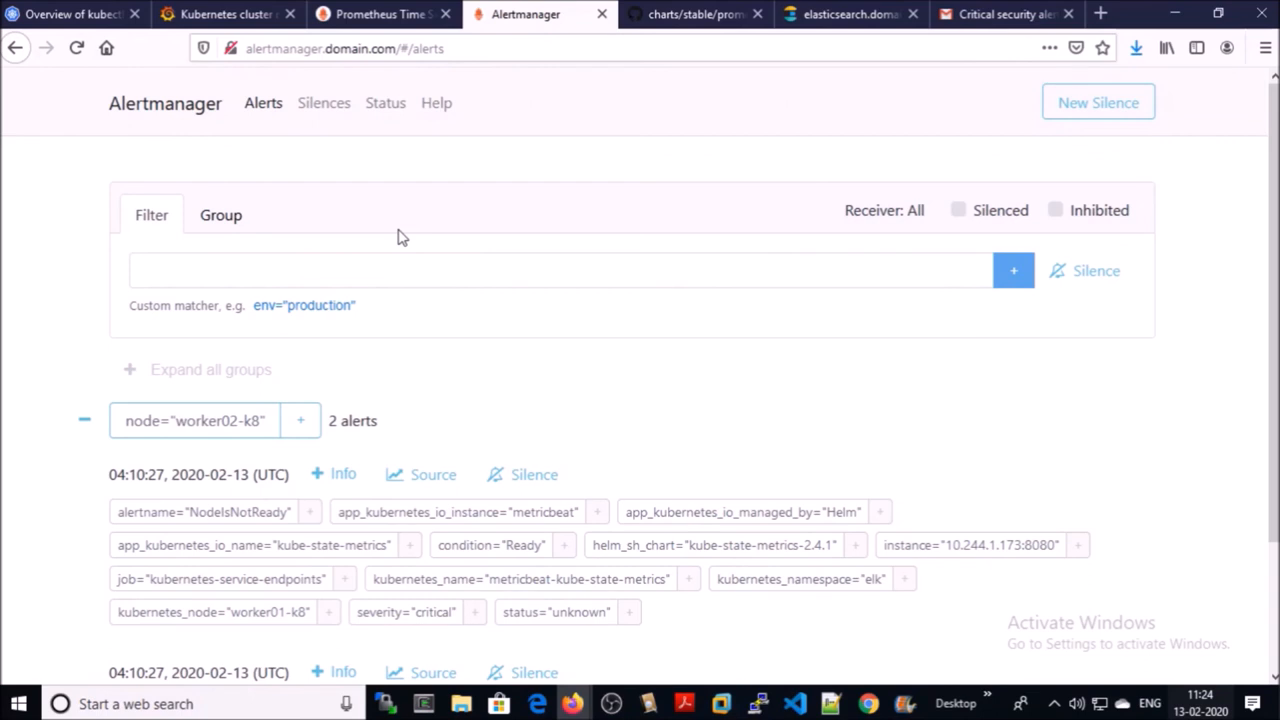
click(76, 48)
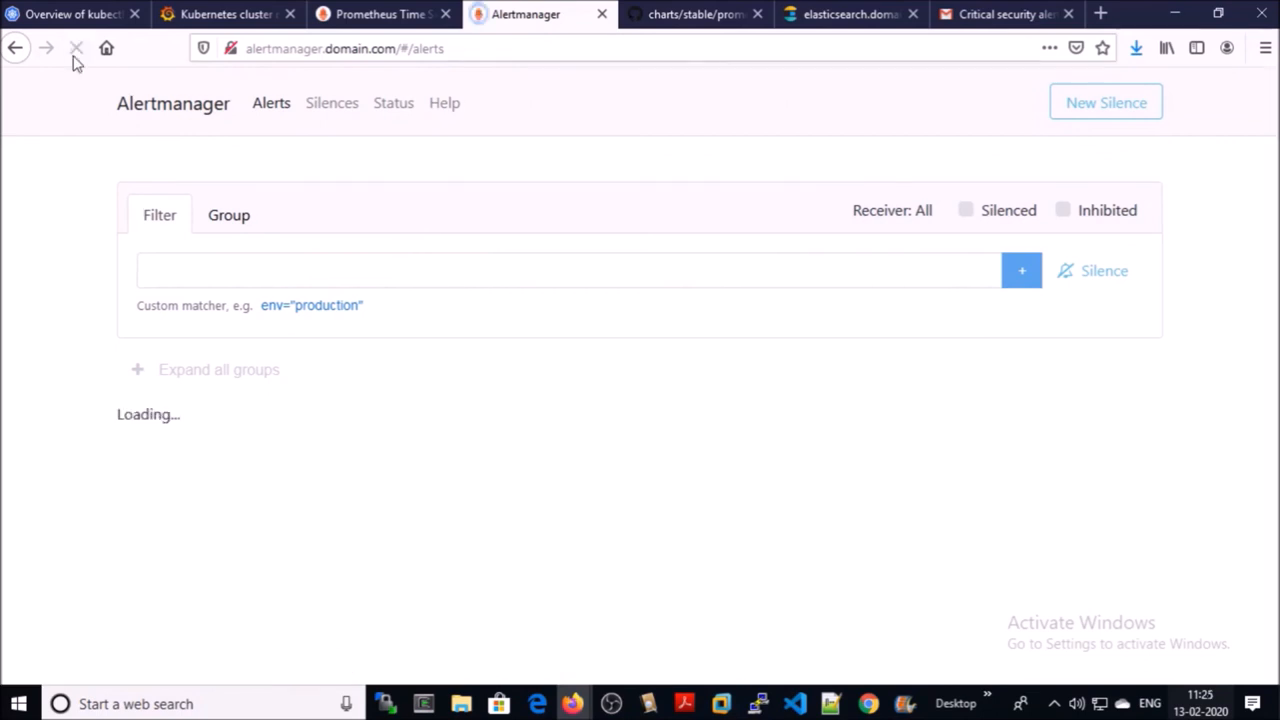
click(76, 48)
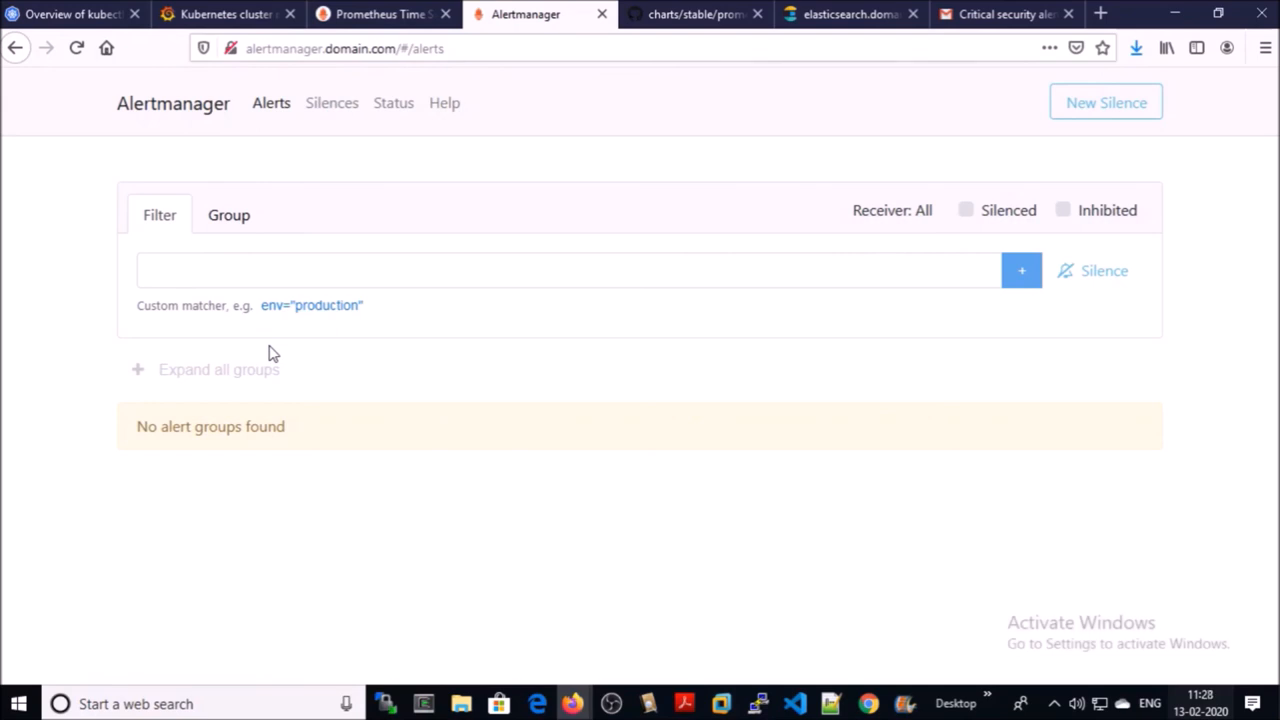
mouse_move(557, 659)
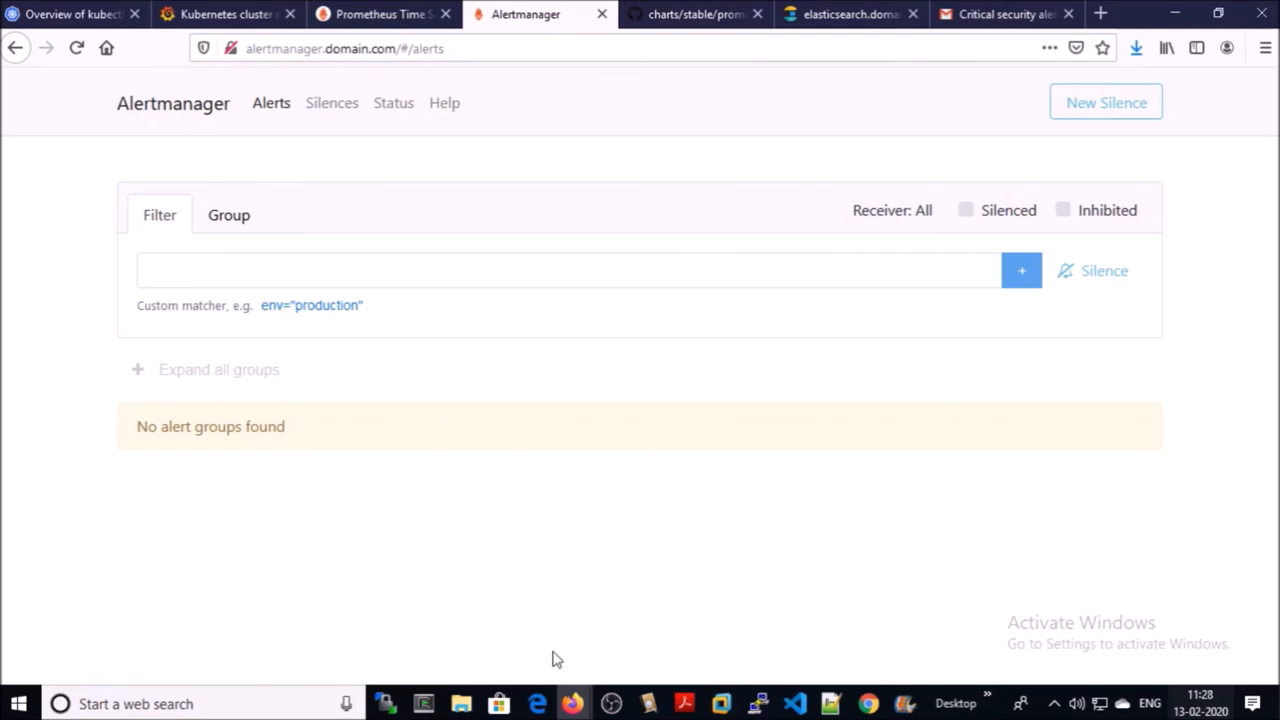